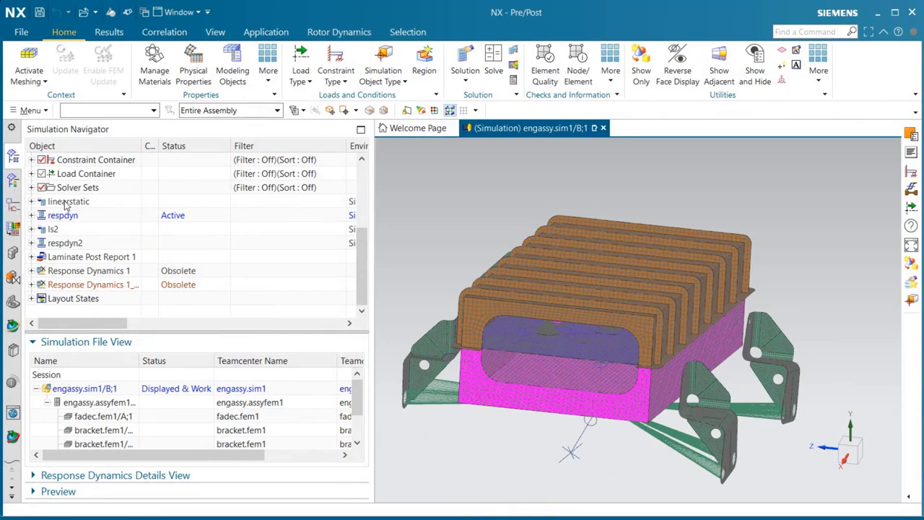
Step: Rename the solution to linstatdur and delete the 10 g Gravity(1) load from gload
click(69, 202)
text(lin)
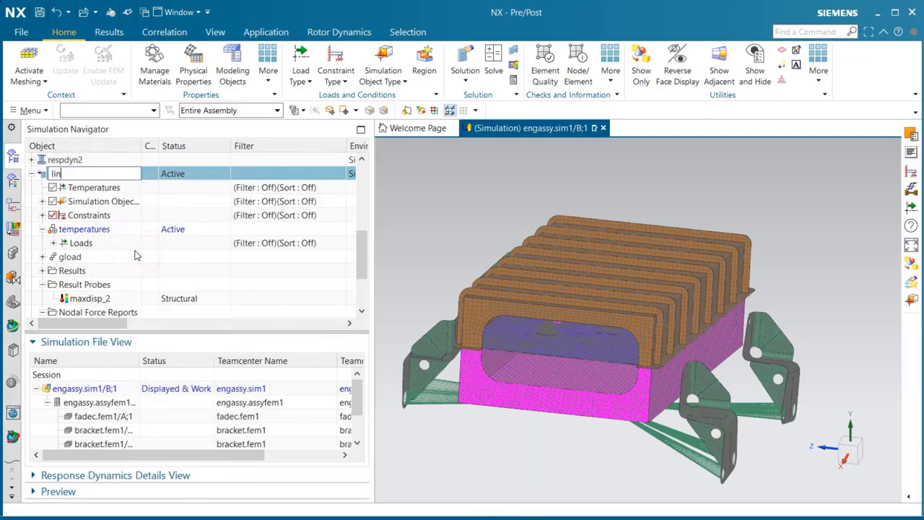
text(statdur)
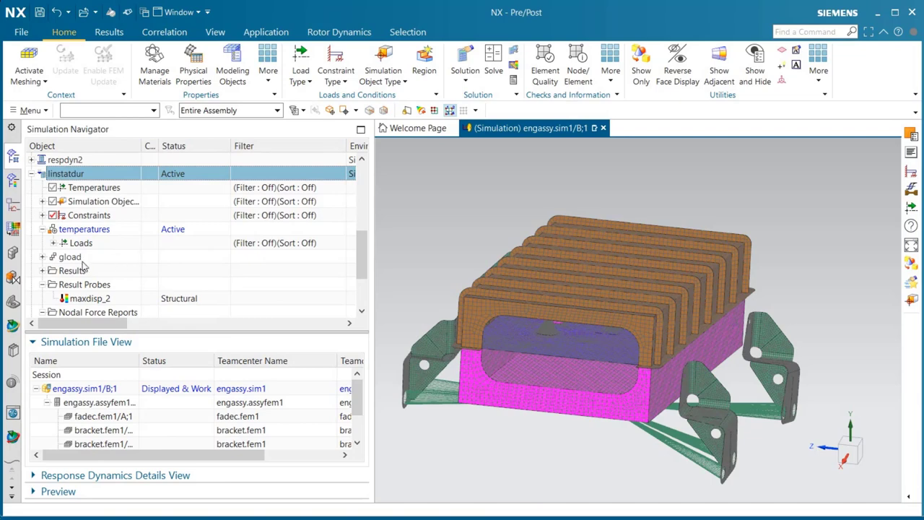
click(42, 256)
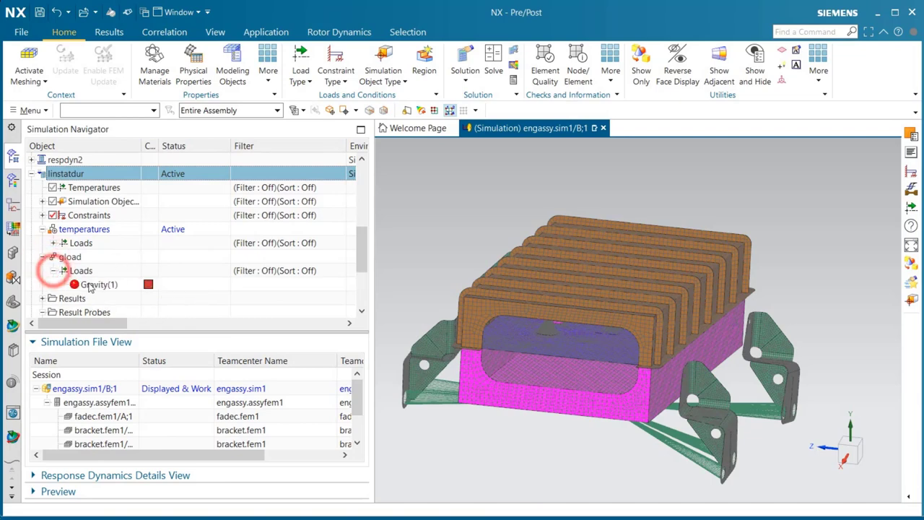
double_click(99, 284)
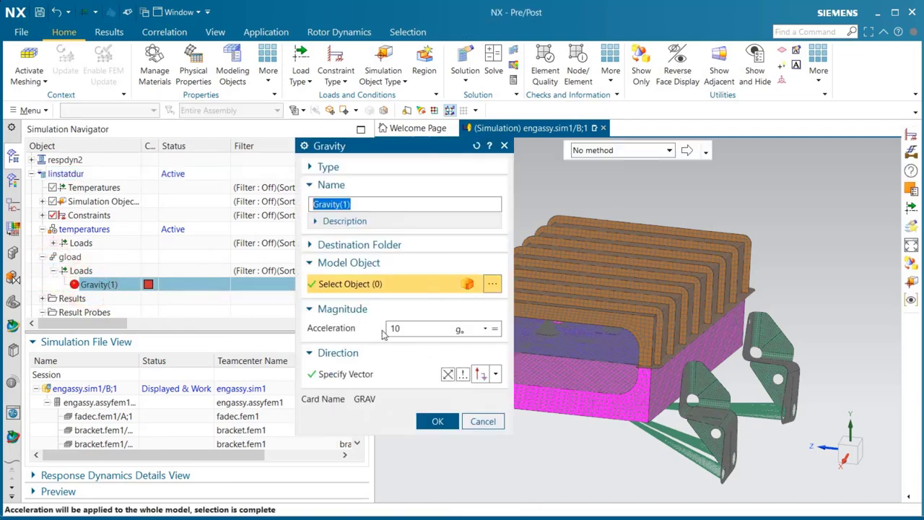
right_click(99, 284)
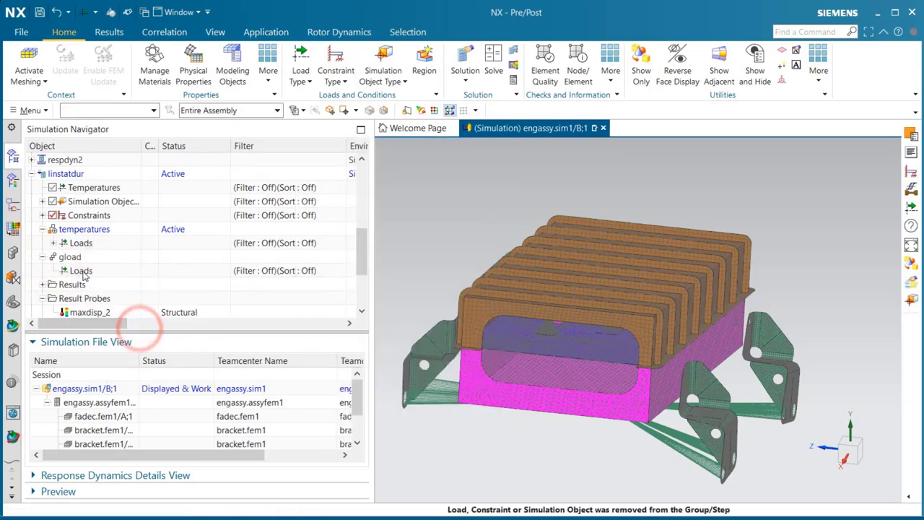
Step: Create gravity load 1g in gload with 1 g acceleration along -YC
right_click(81, 257)
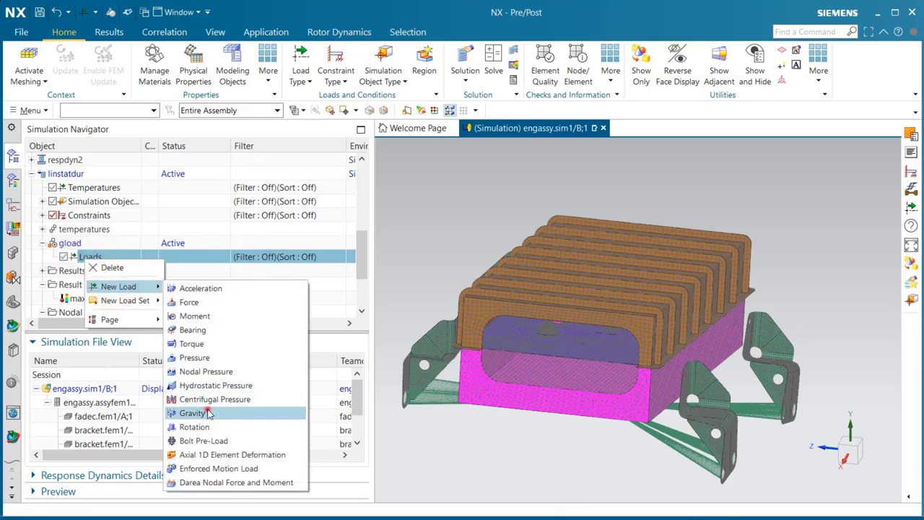
click(192, 412)
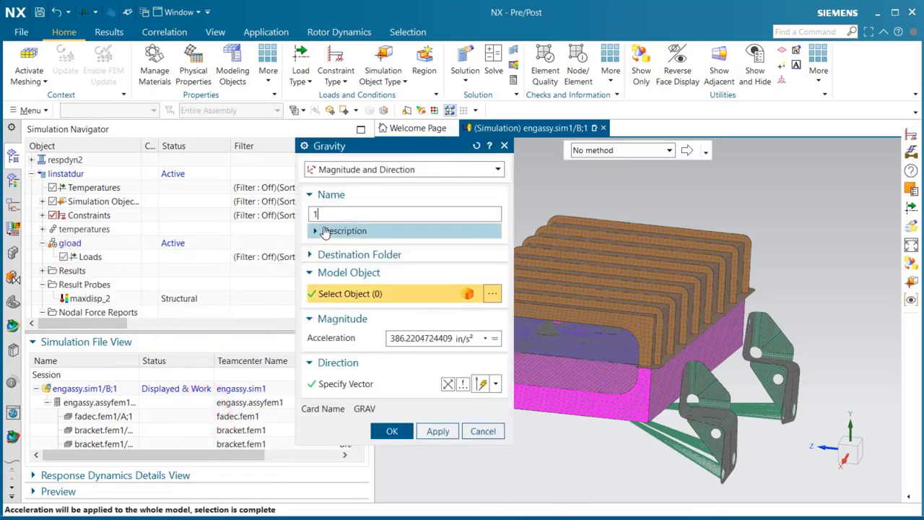
click(495, 338)
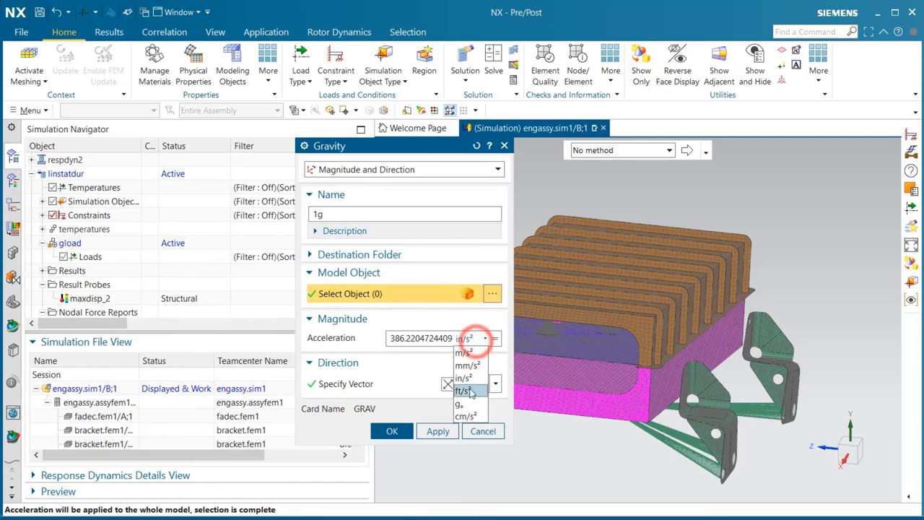
click(463, 402)
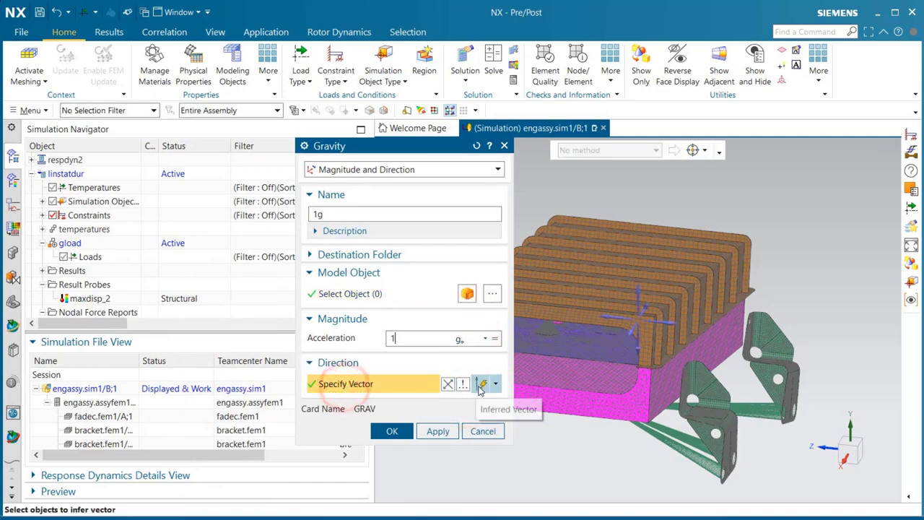
click(495, 383)
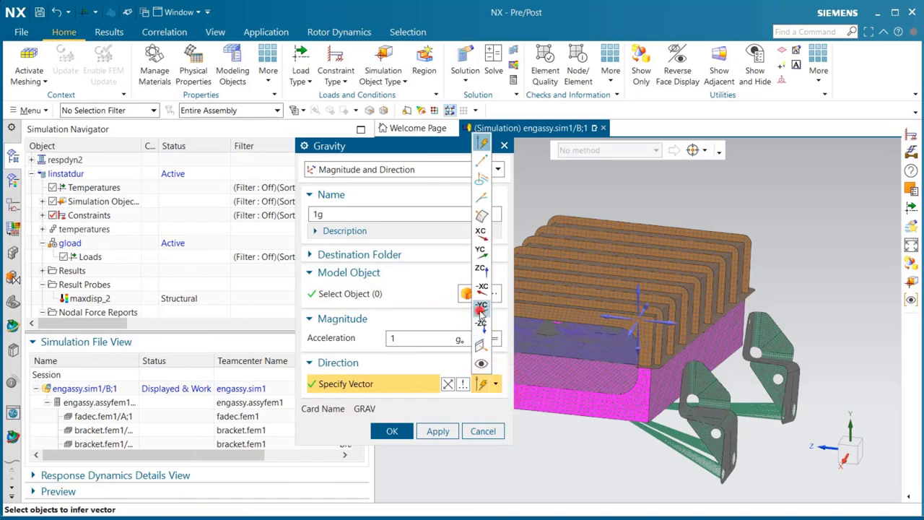
click(391, 431)
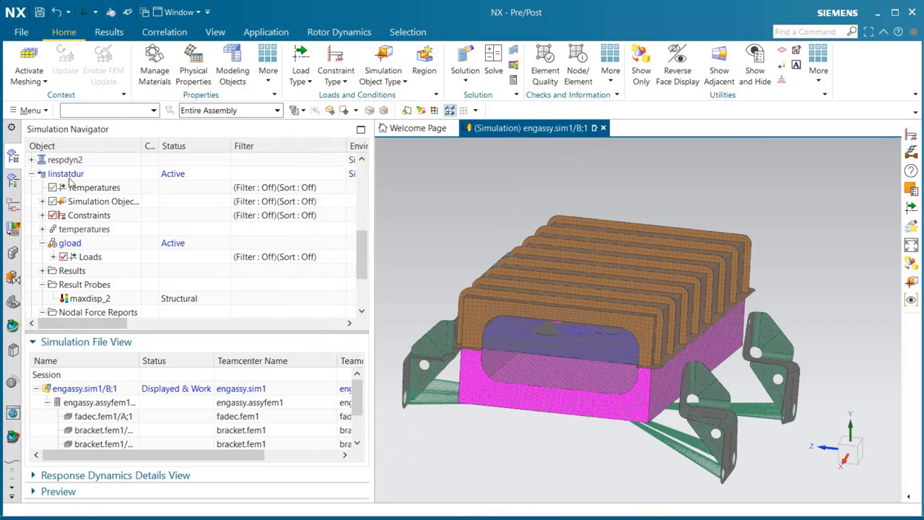
Step: Add subcase '1g+temperatures' to linstatdur and expand its temperatures step
right_click(65, 173)
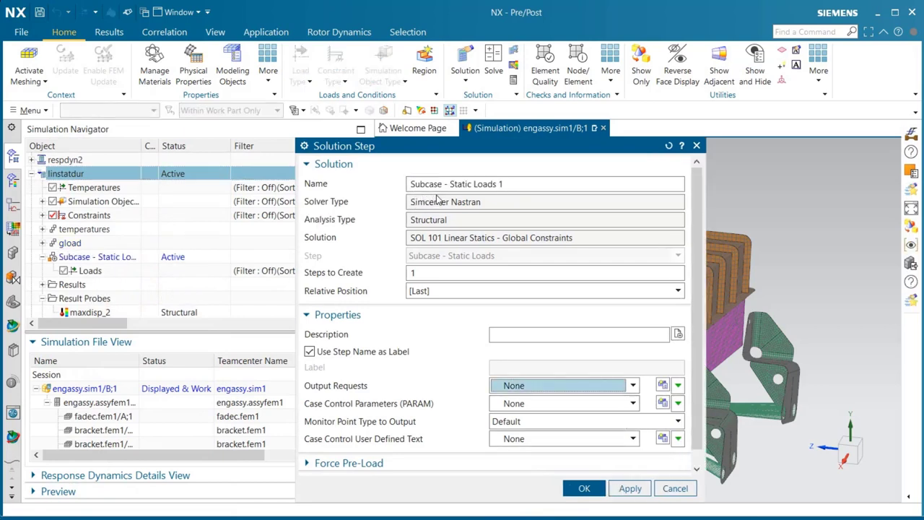
text(1)
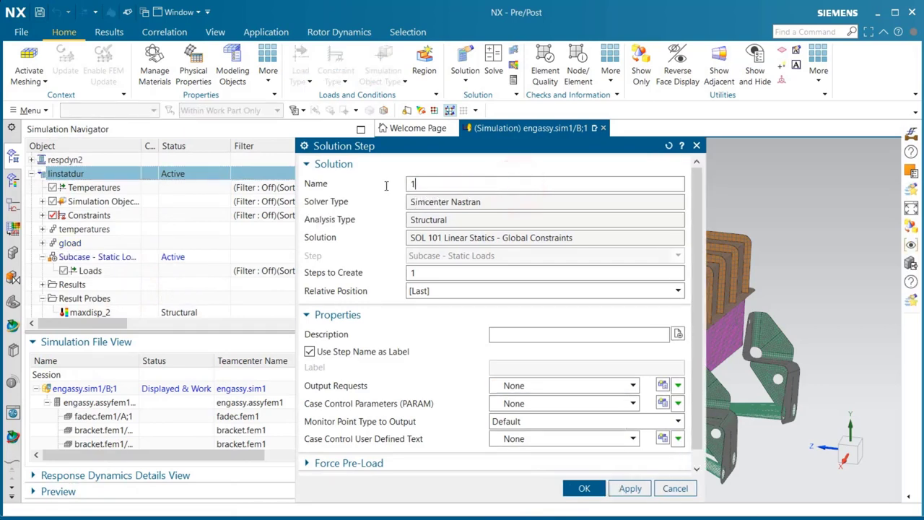
text(g+)
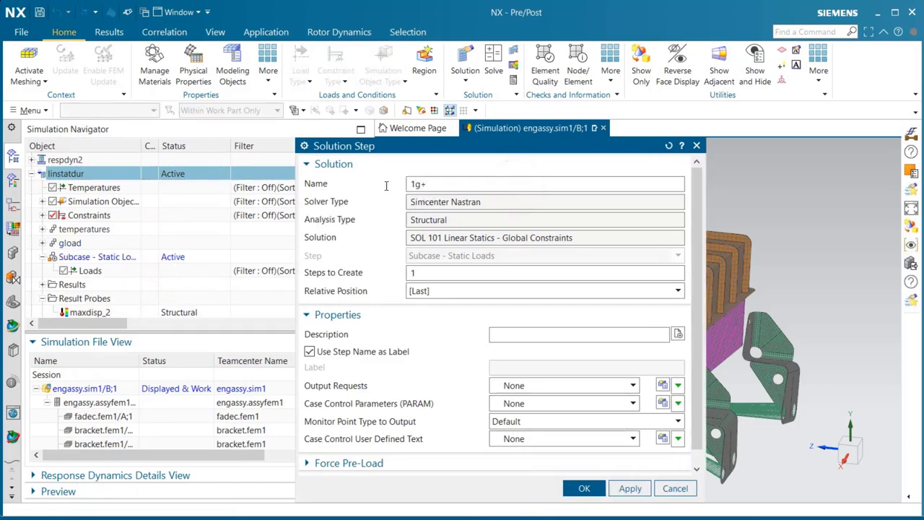
text(temperatures)
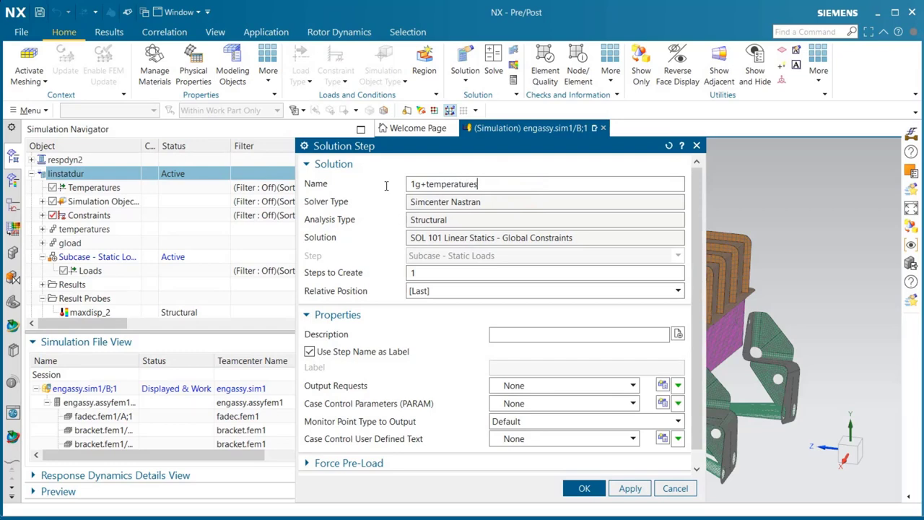
click(584, 488)
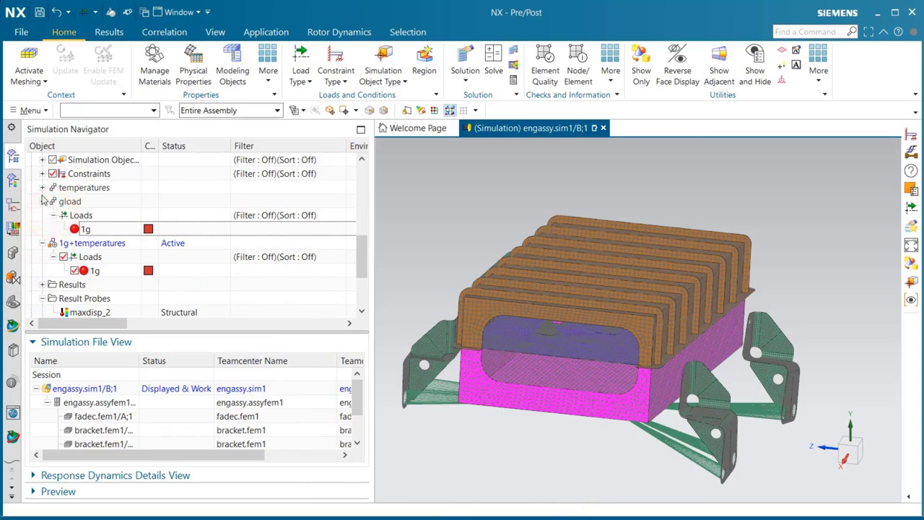
click(43, 187)
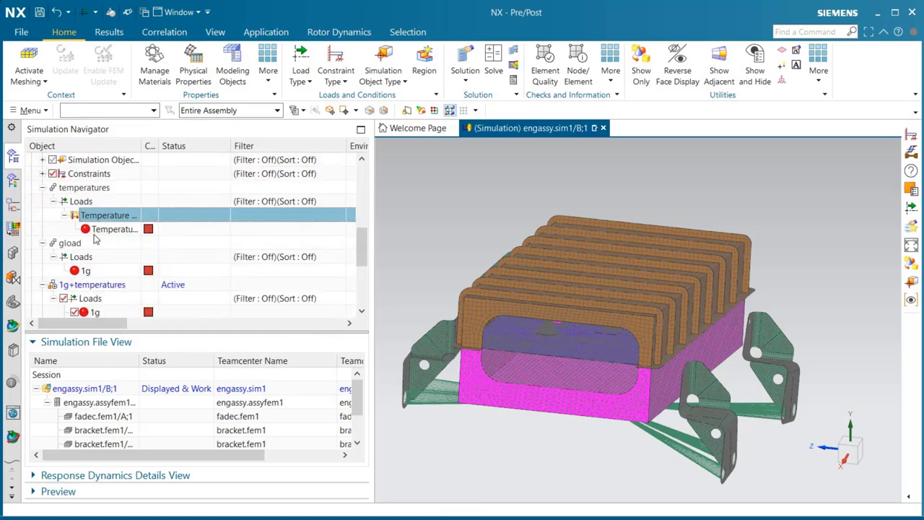
Step: Enable the STRAIN request in linstatdur's Case Control output requests
right_click(69, 215)
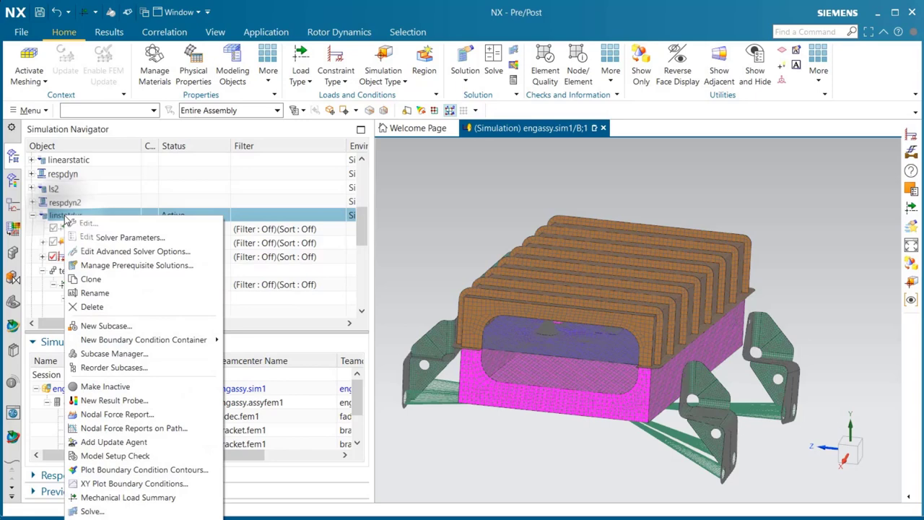
click(88, 223)
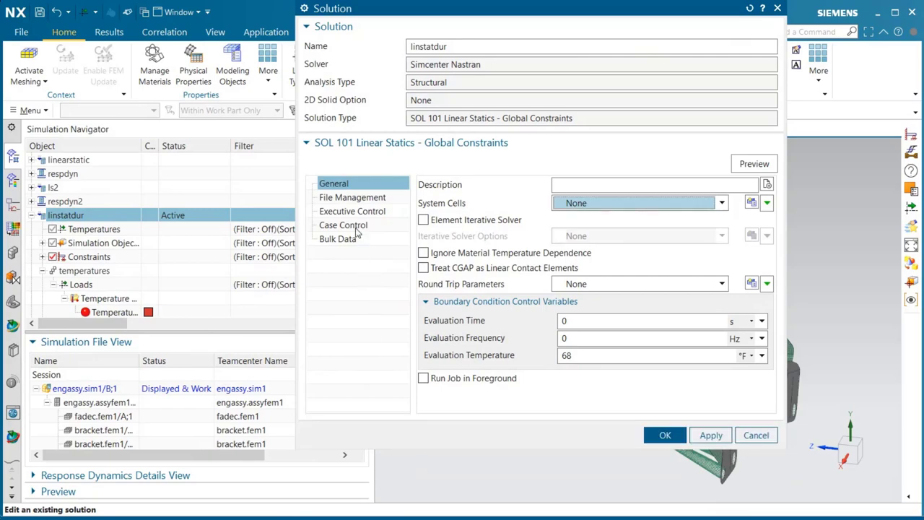
click(343, 225)
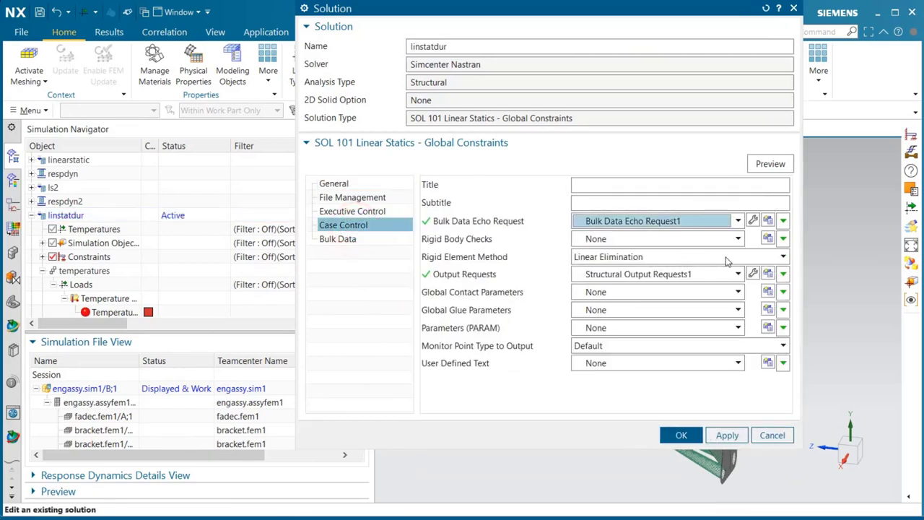
click(680, 435)
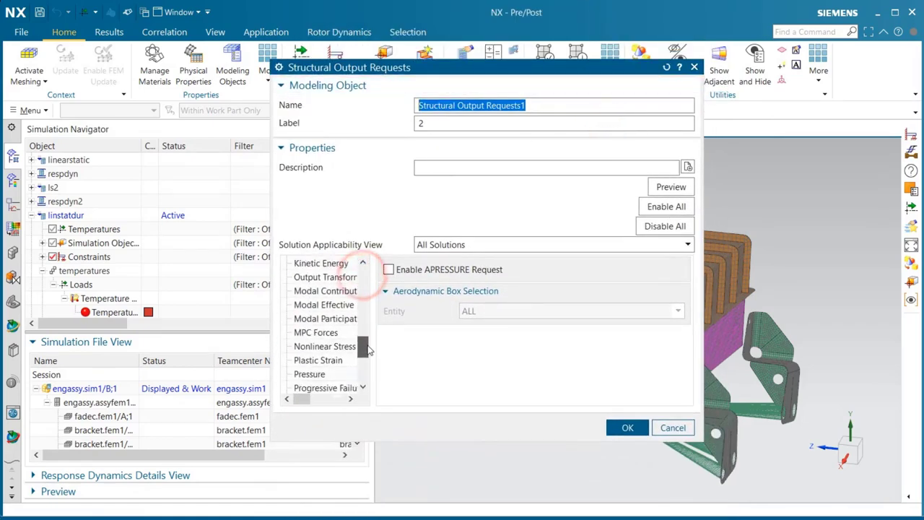
scroll(down, 3)
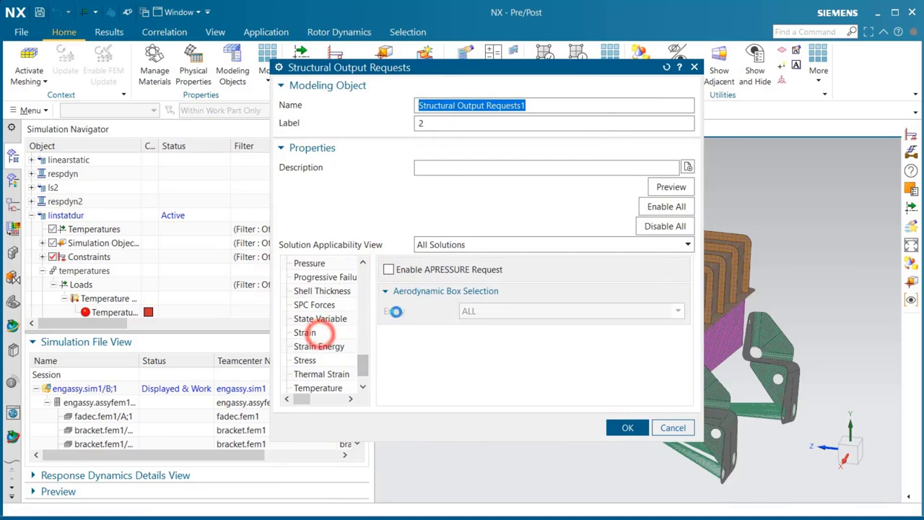
click(305, 332)
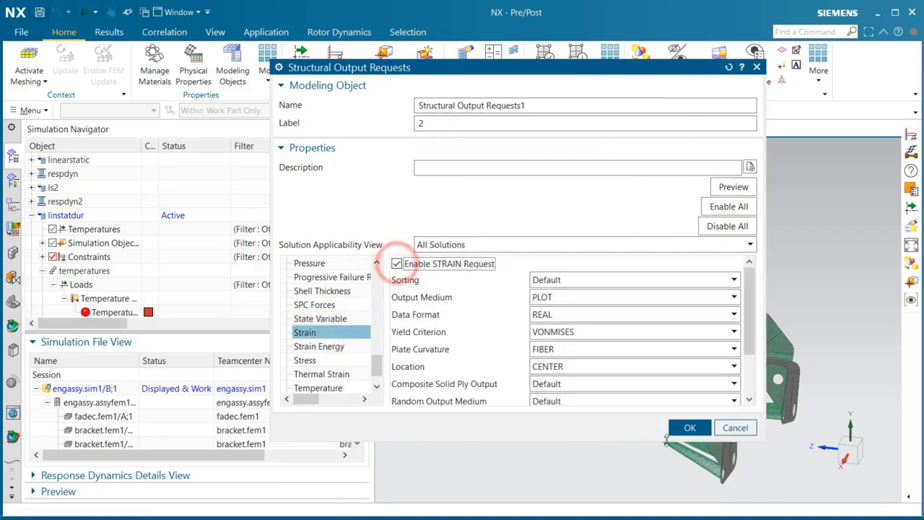
click(690, 428)
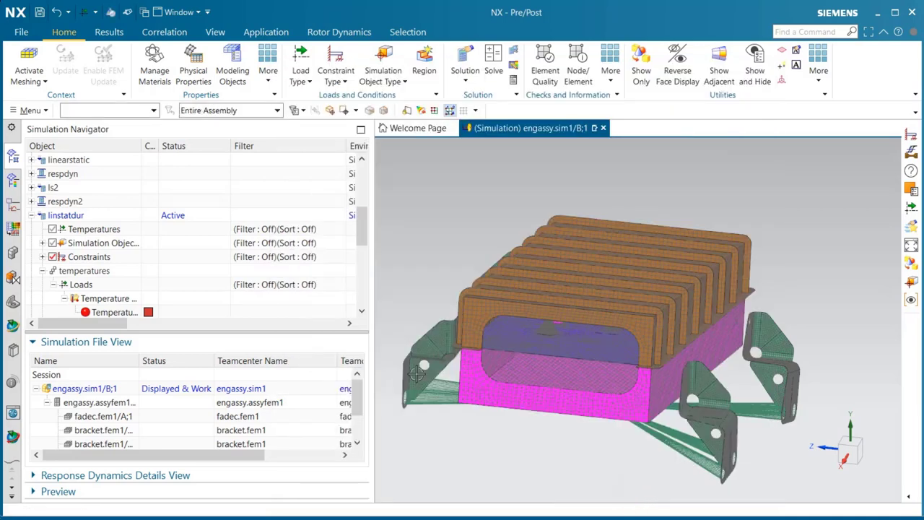
Step: Solve linstatdur, skip the solver messages, and load its Structural results
right_click(65, 215)
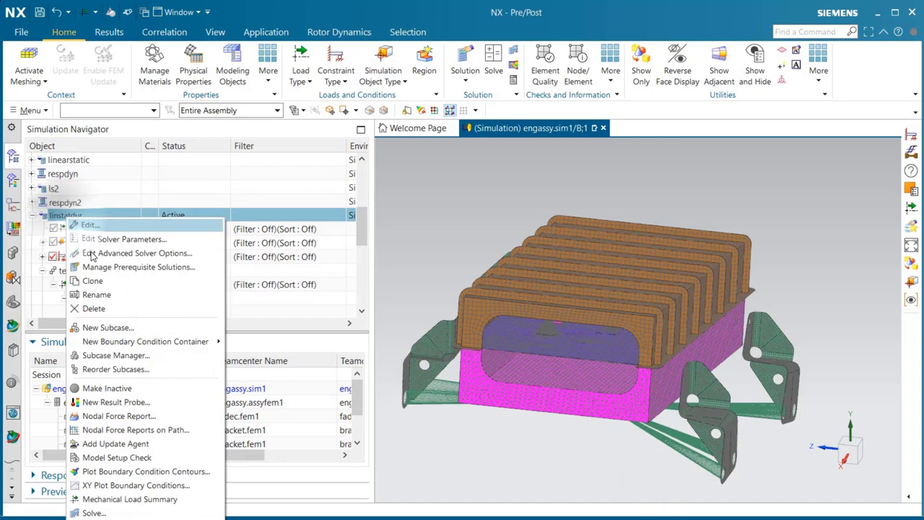
click(94, 513)
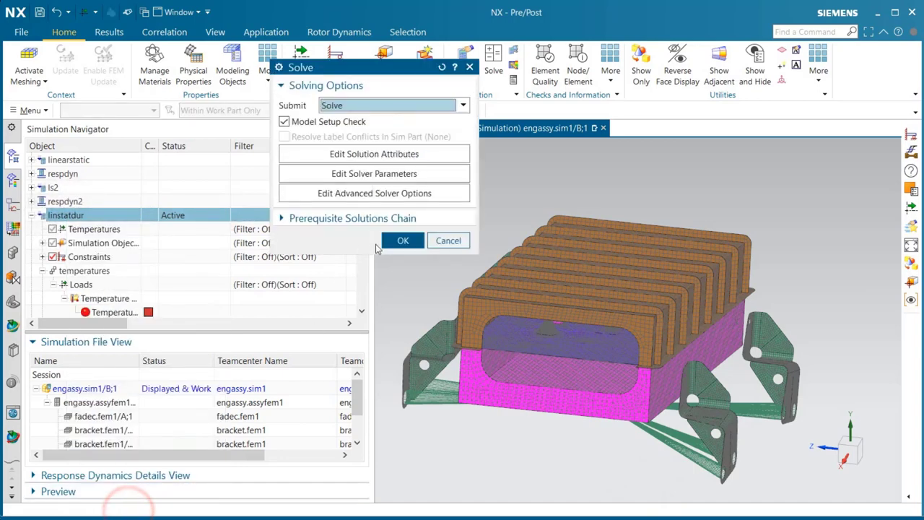
click(403, 240)
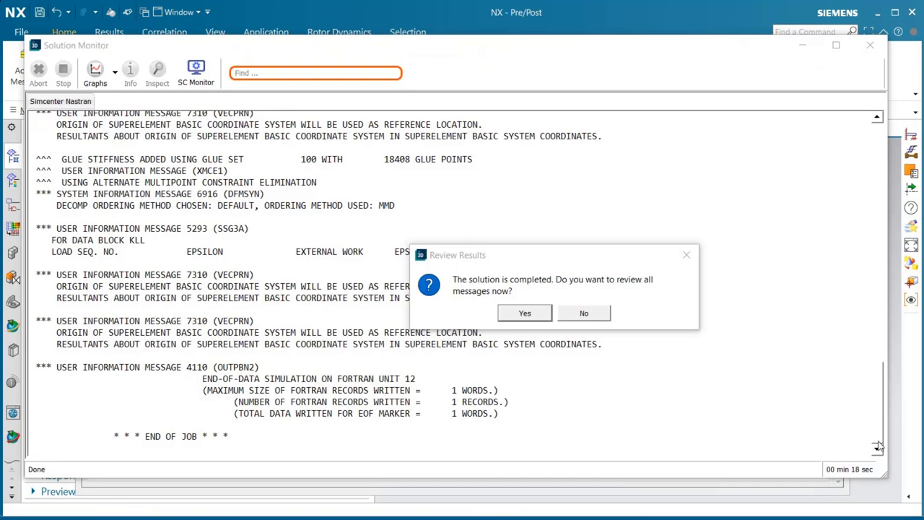
click(584, 313)
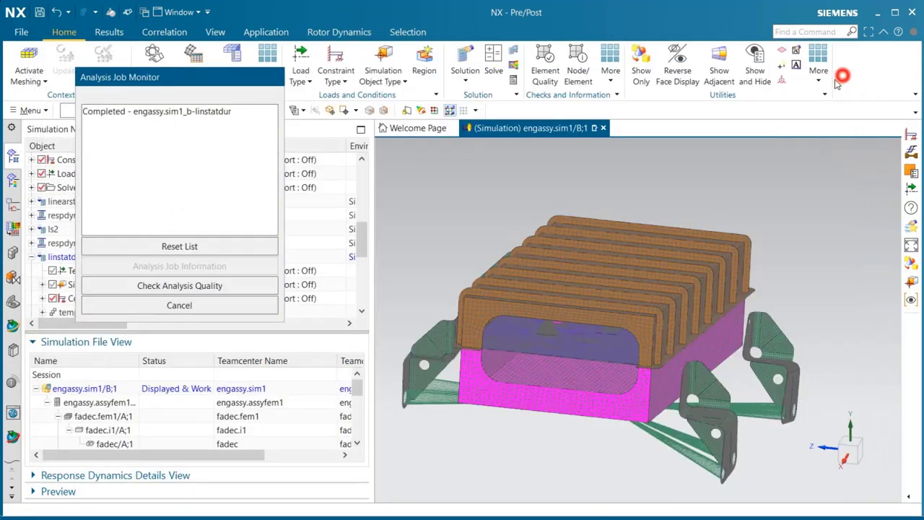
click(179, 305)
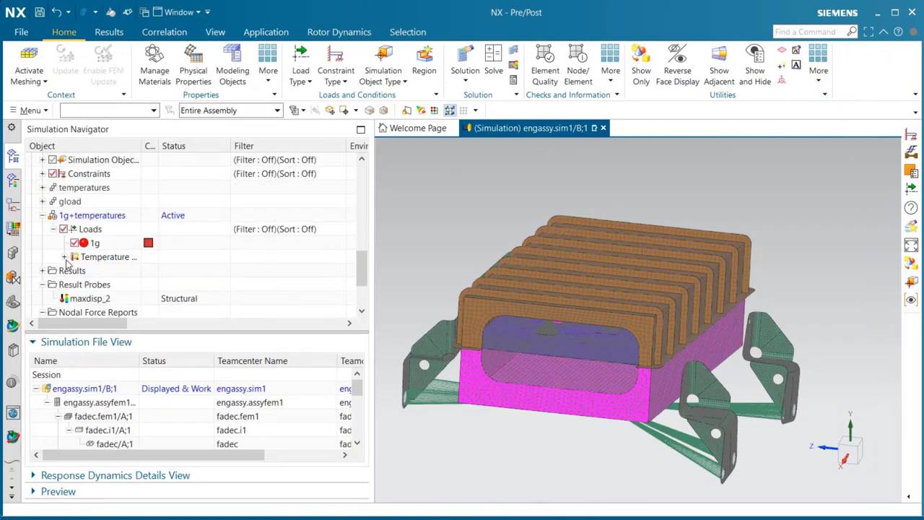
double_click(83, 283)
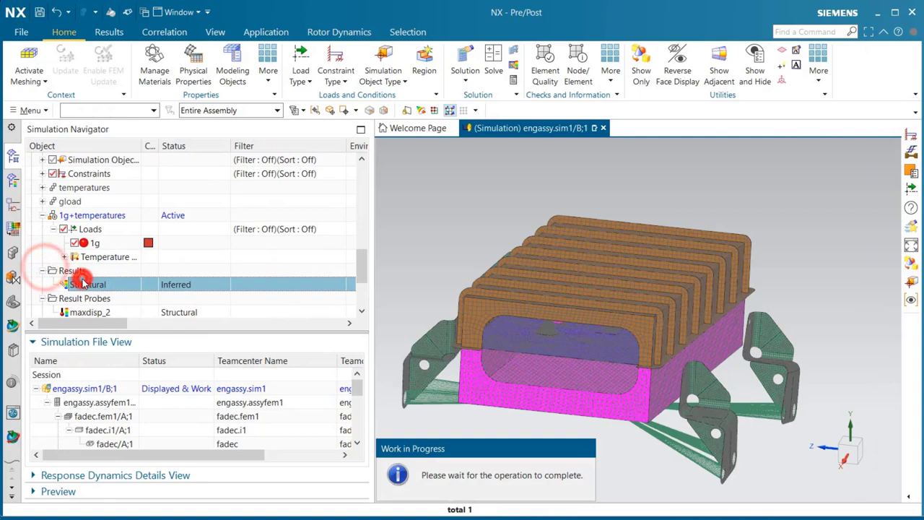
click(109, 31)
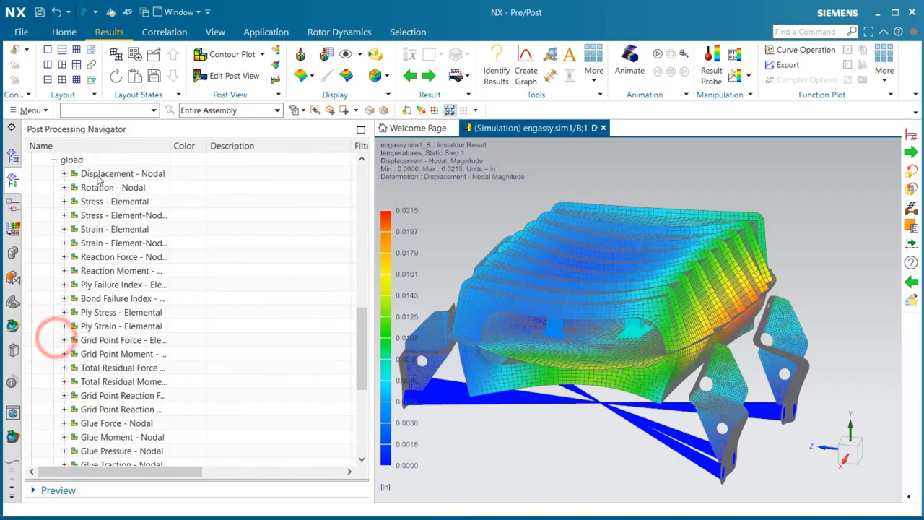
double_click(123, 173)
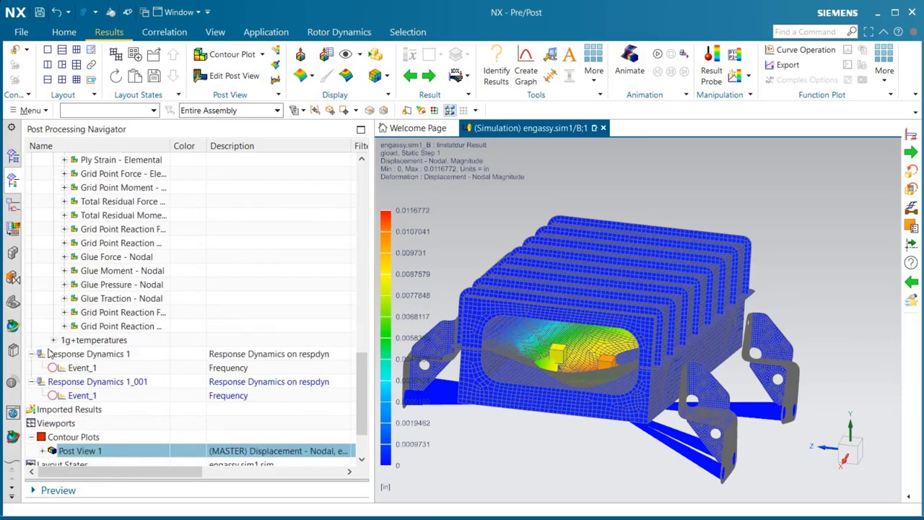
click(119, 173)
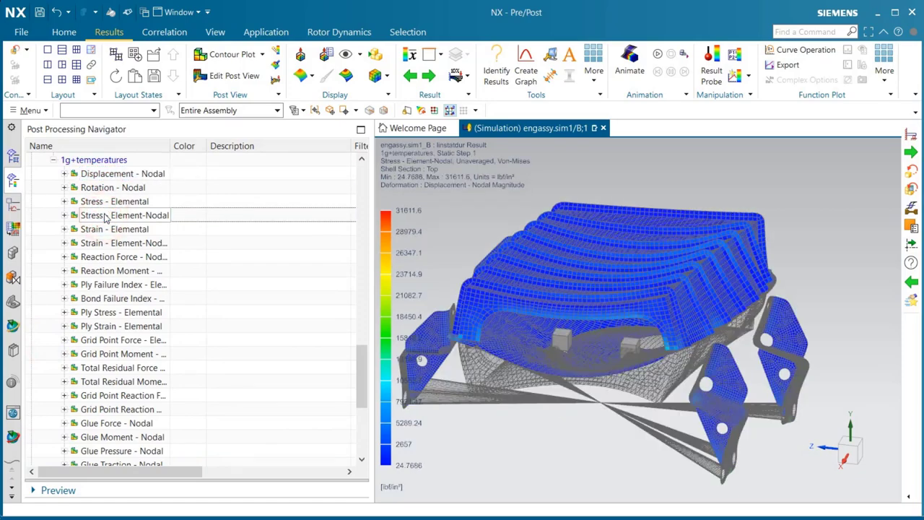
double_click(122, 174)
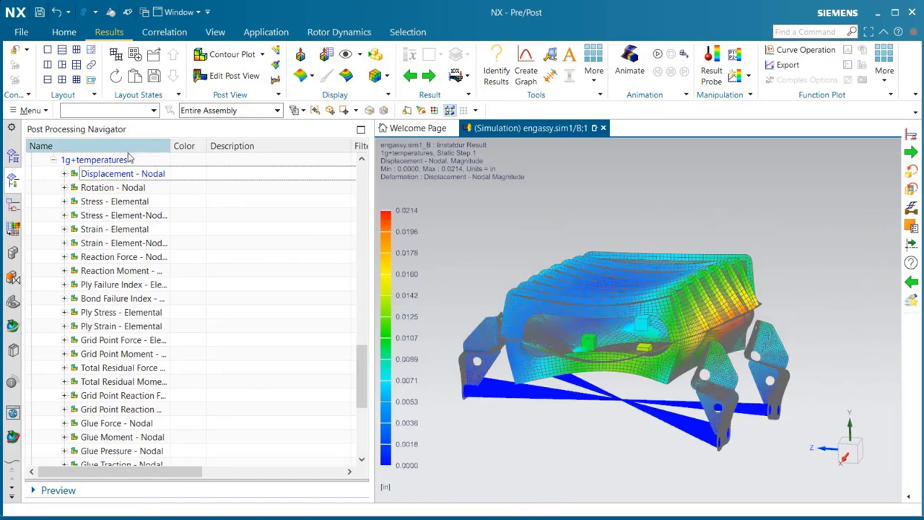
click(63, 32)
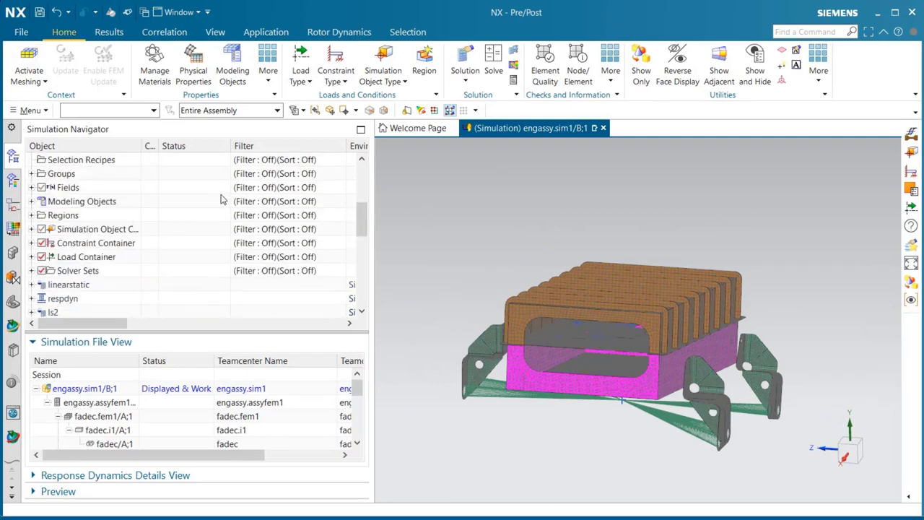
Step: Start a new Durability solution process named 'Durability thermal fatigue'
right_click(73, 159)
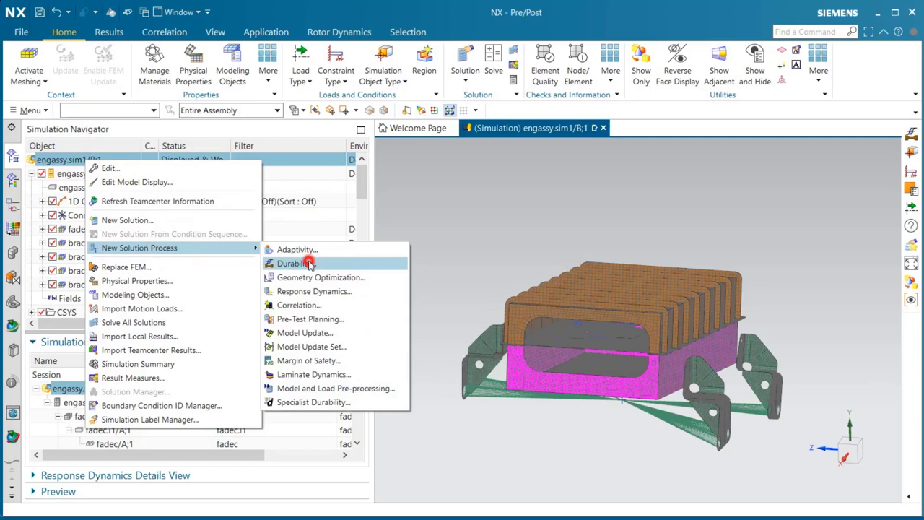
click(292, 263)
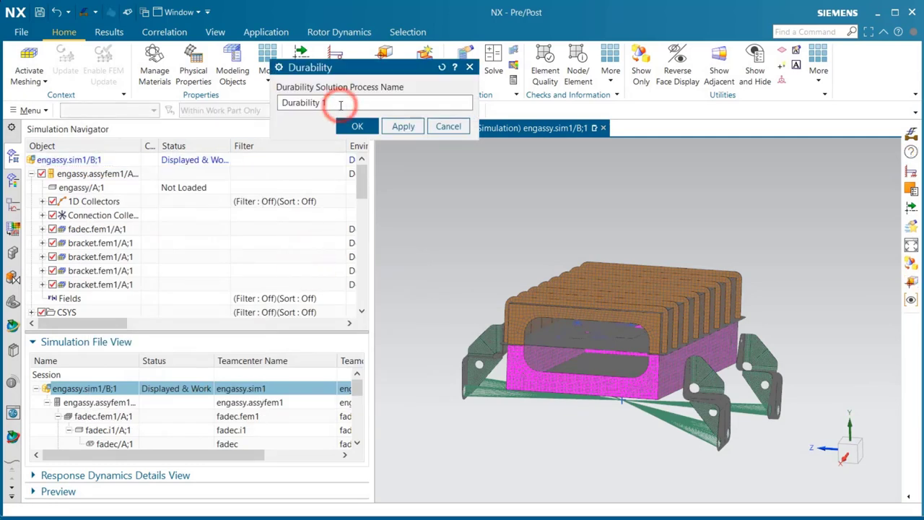
text(thermal)
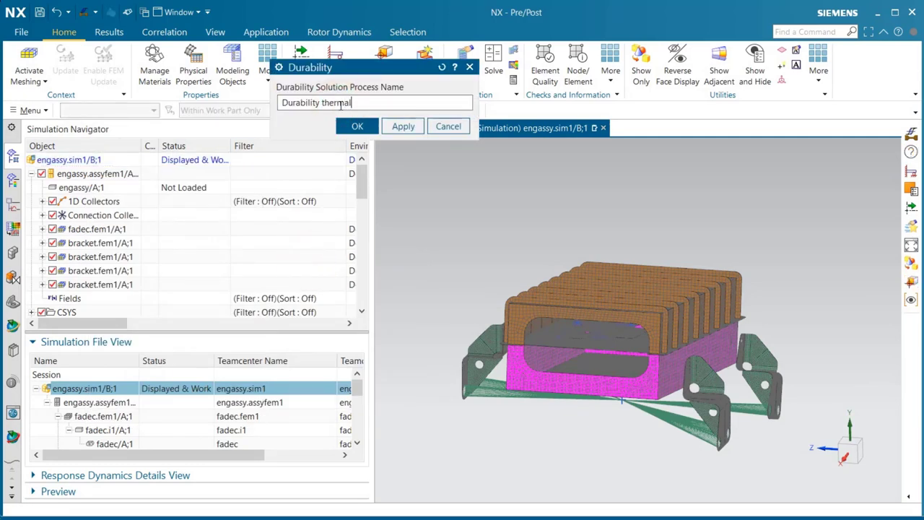
text(fatigue)
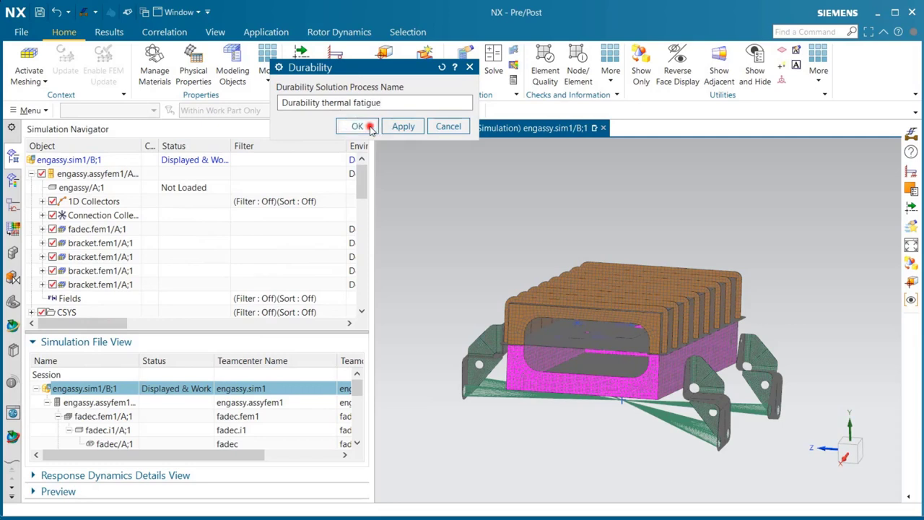
Step: Create the durability process and add a static event using Result Path excitation
click(357, 125)
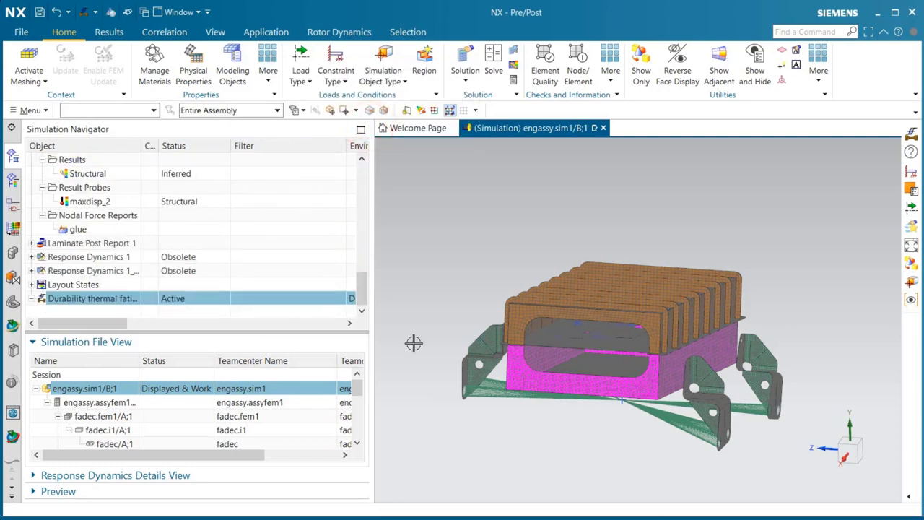
right_click(92, 298)
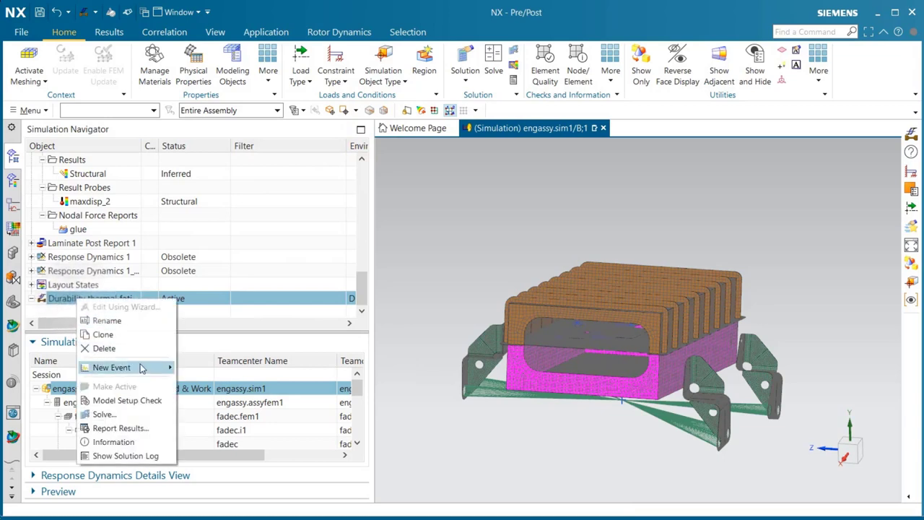
click(111, 367)
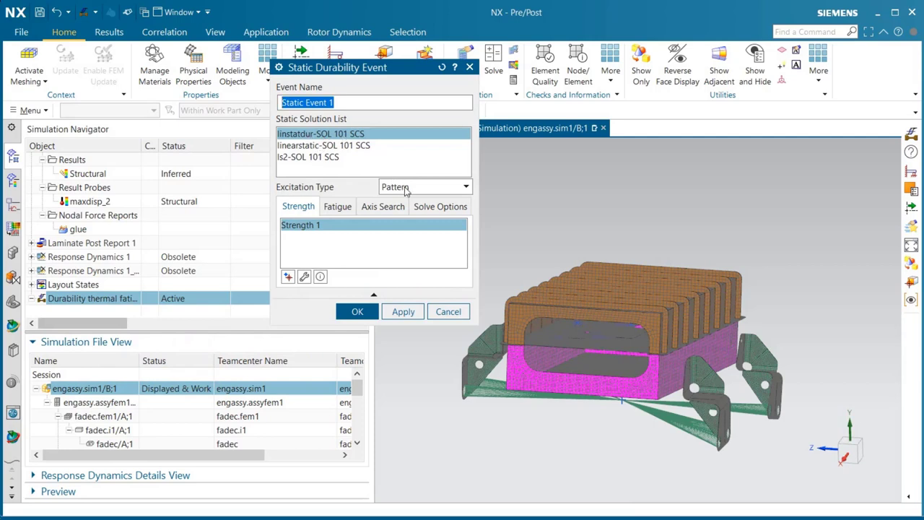
click(425, 186)
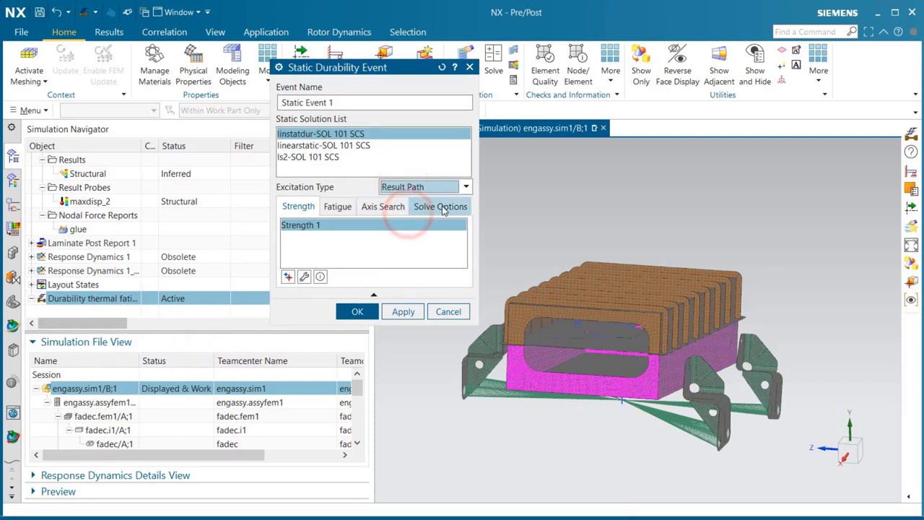
click(439, 206)
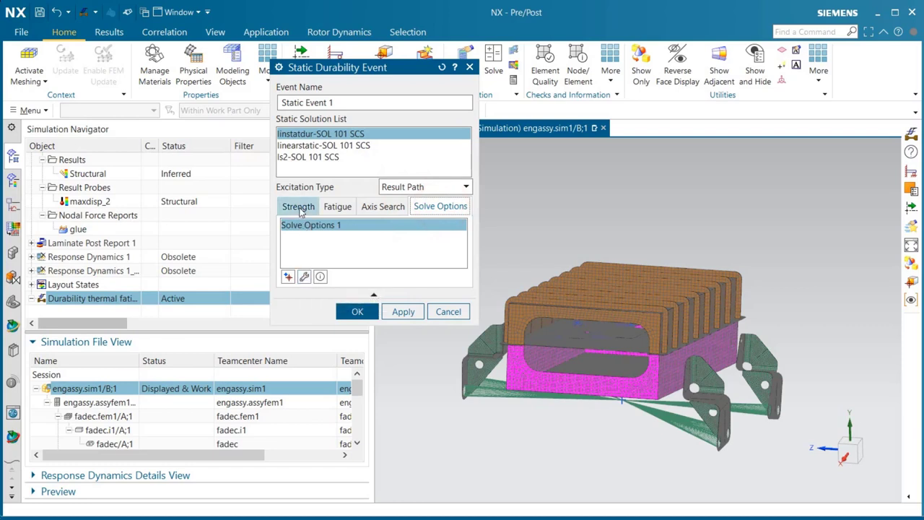
click(303, 277)
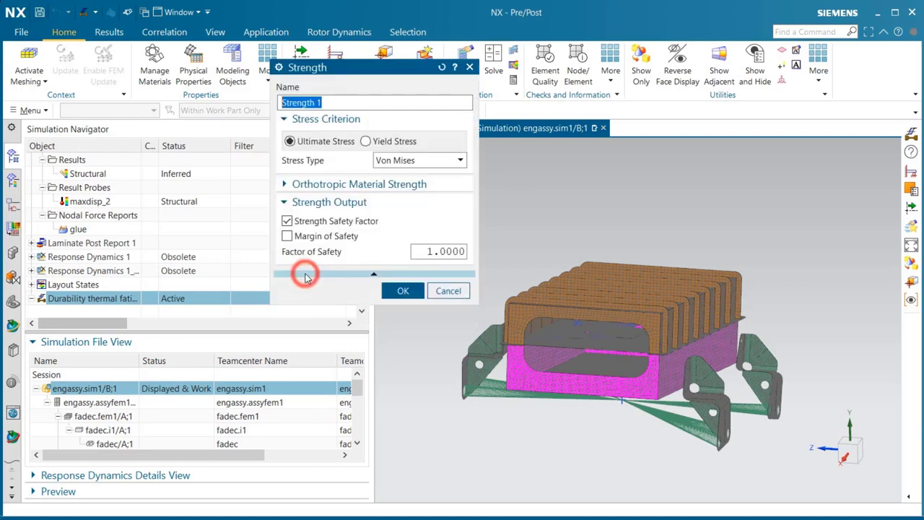
Step: Base Strength 1 on yield stress with margin of safety, and enable Fatigue 1 failure index
click(287, 237)
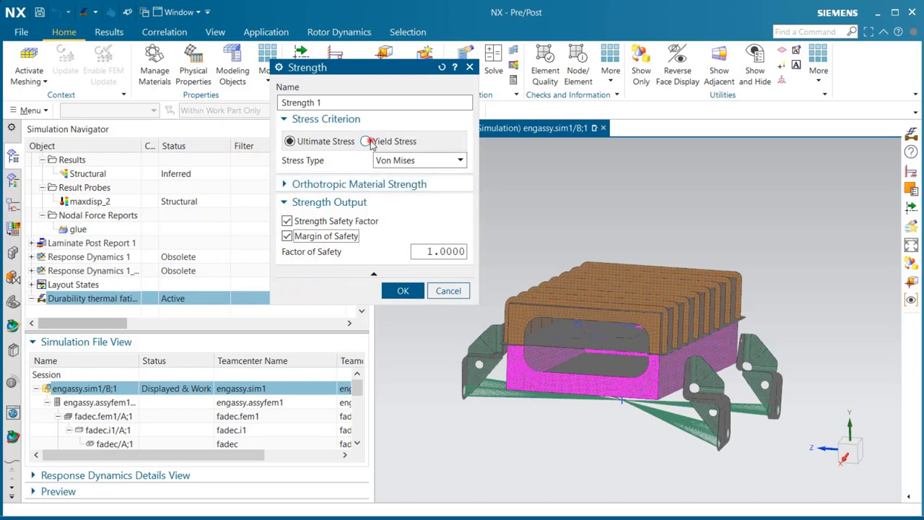
click(459, 159)
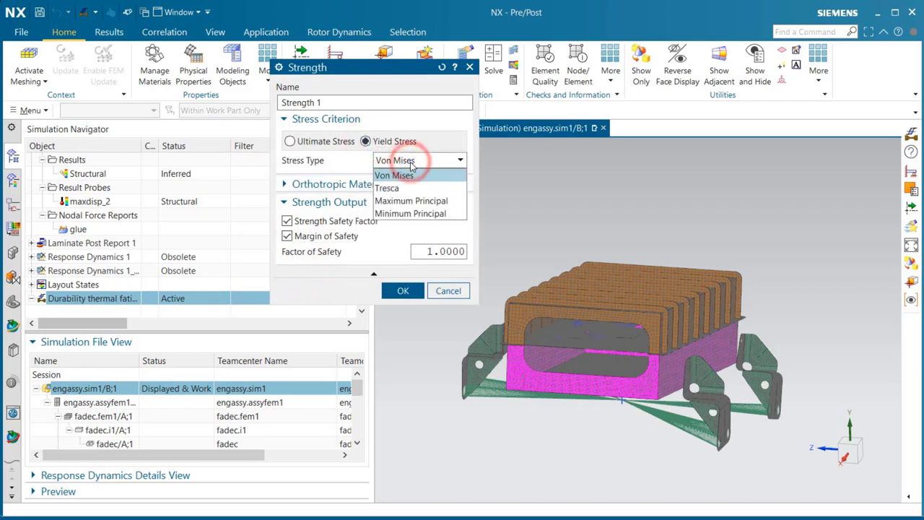
click(403, 291)
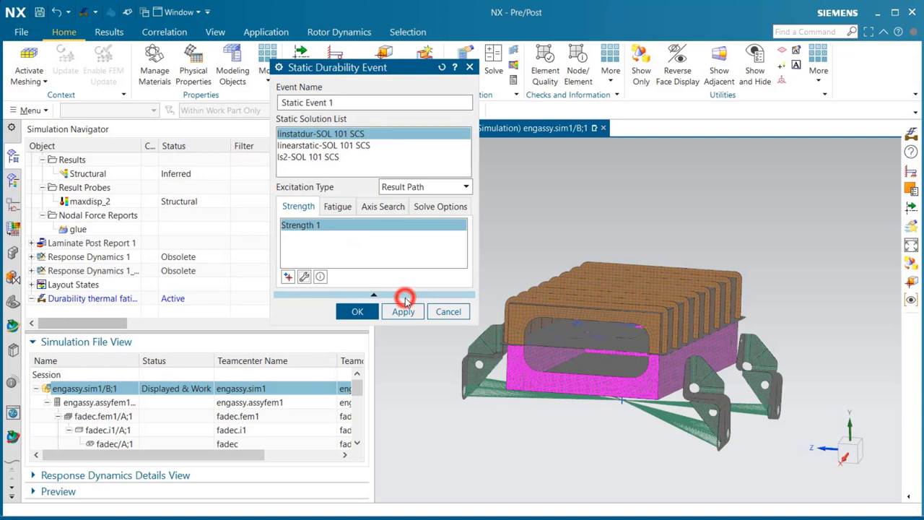
click(357, 311)
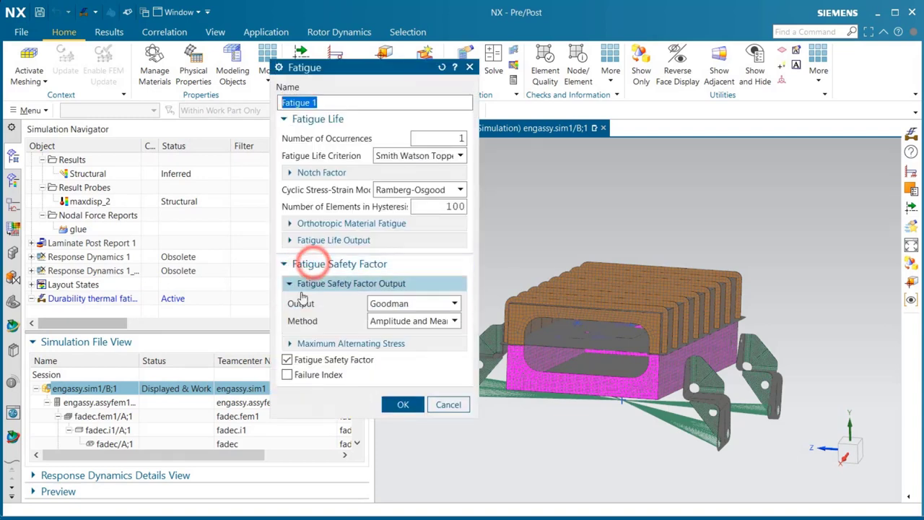
click(288, 374)
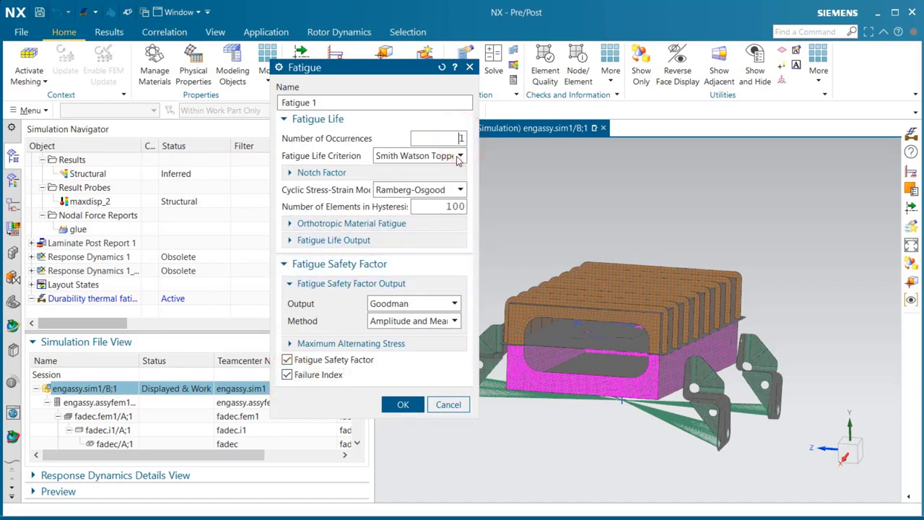
mouse_move(403, 328)
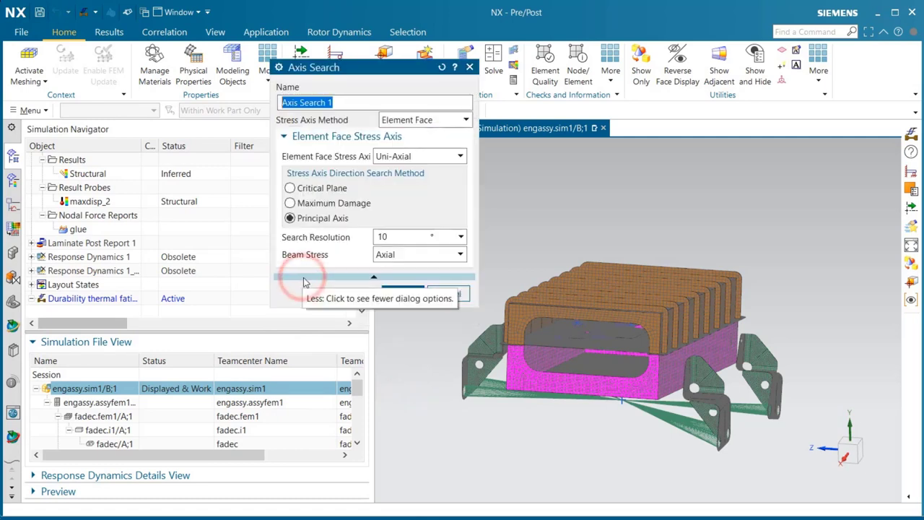
Step: Set Axis Search 1 to bi-axial and confirm Solve Options 1 on 2301 selected elements
click(459, 156)
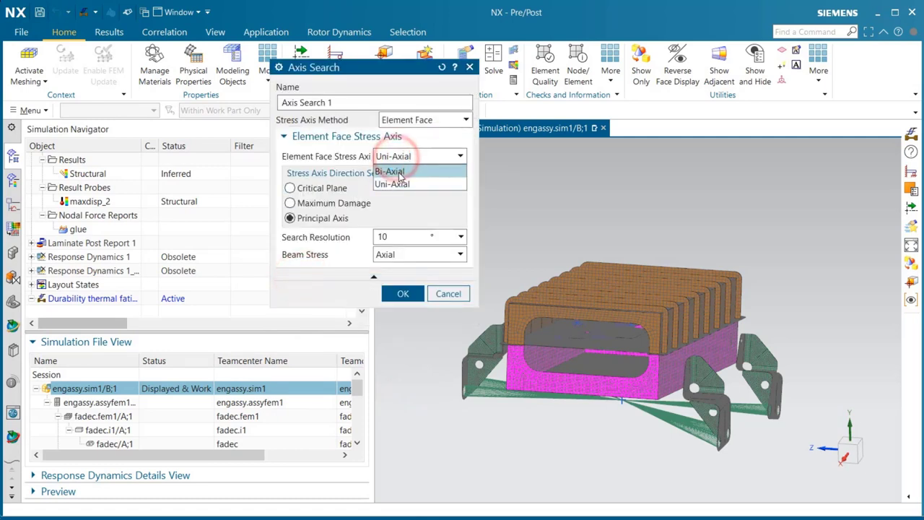
click(390, 171)
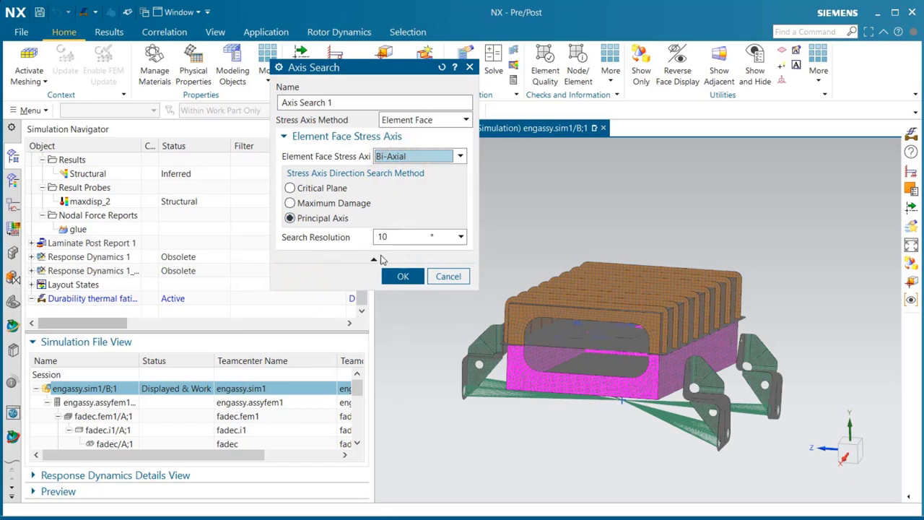
click(403, 276)
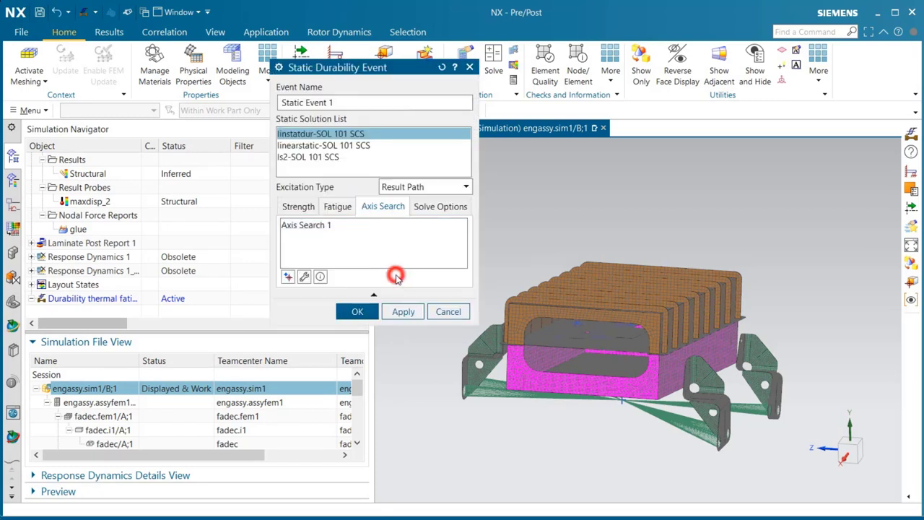
click(440, 206)
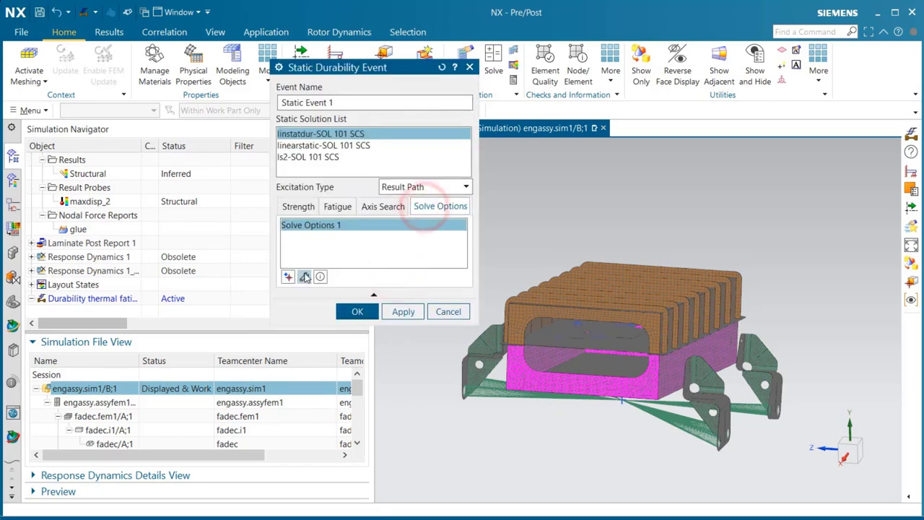
click(305, 277)
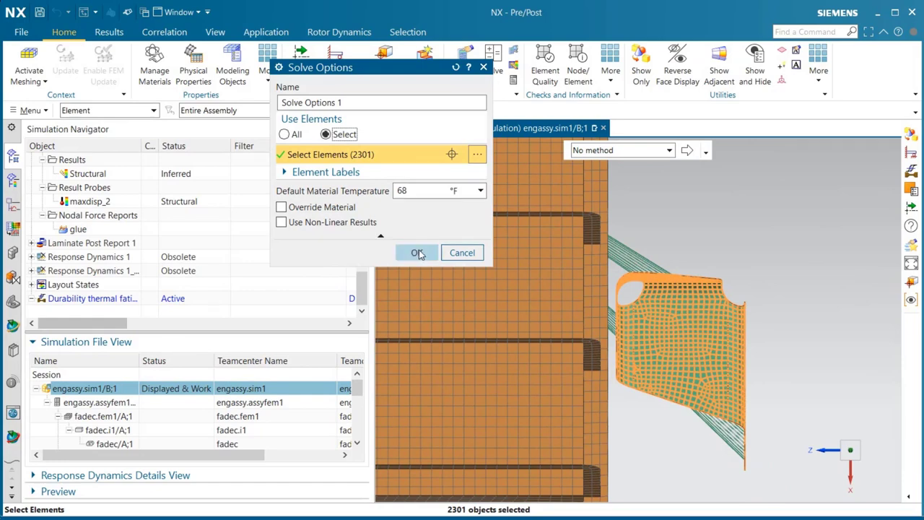
click(417, 253)
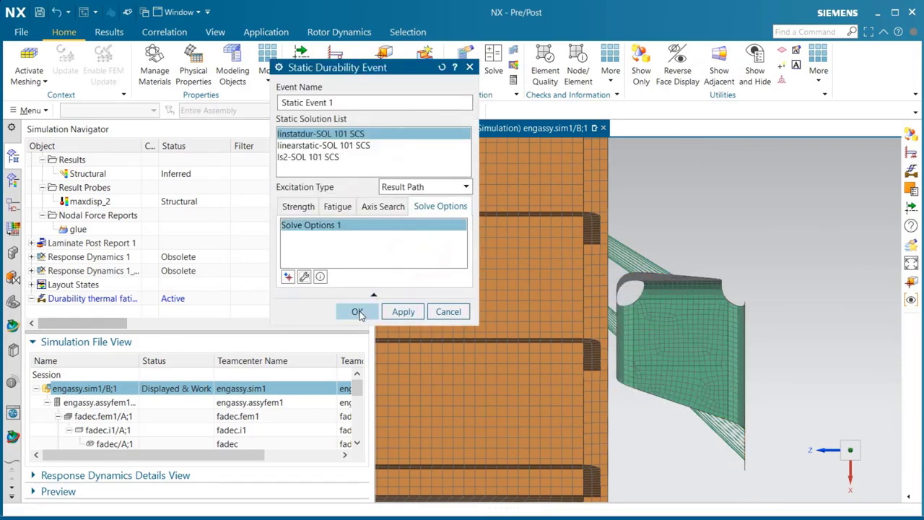
Step: Create the static event and build Result Path 1: gload, 1g+temperatures, gload
click(356, 311)
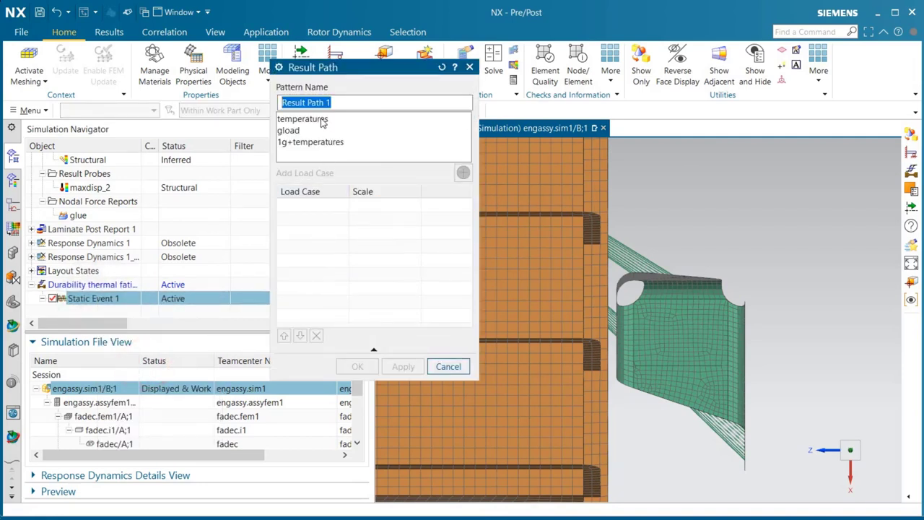
click(288, 130)
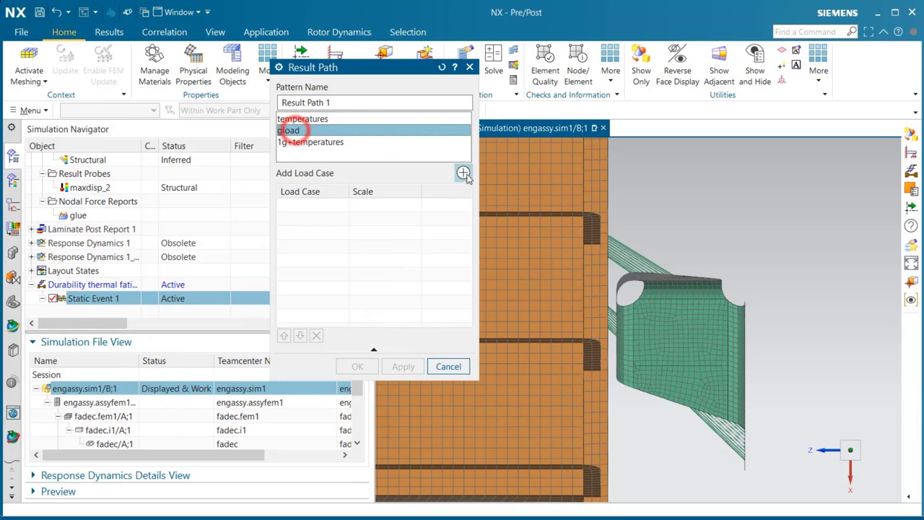
click(463, 173)
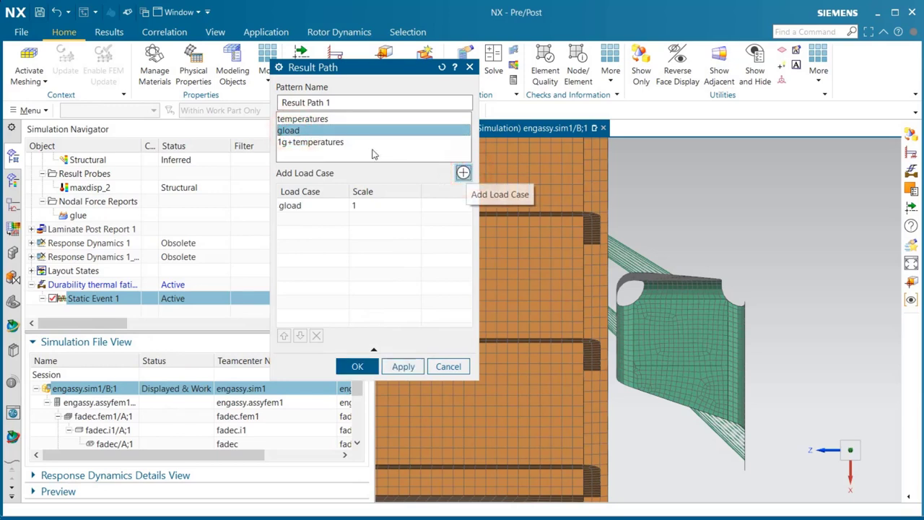
click(463, 172)
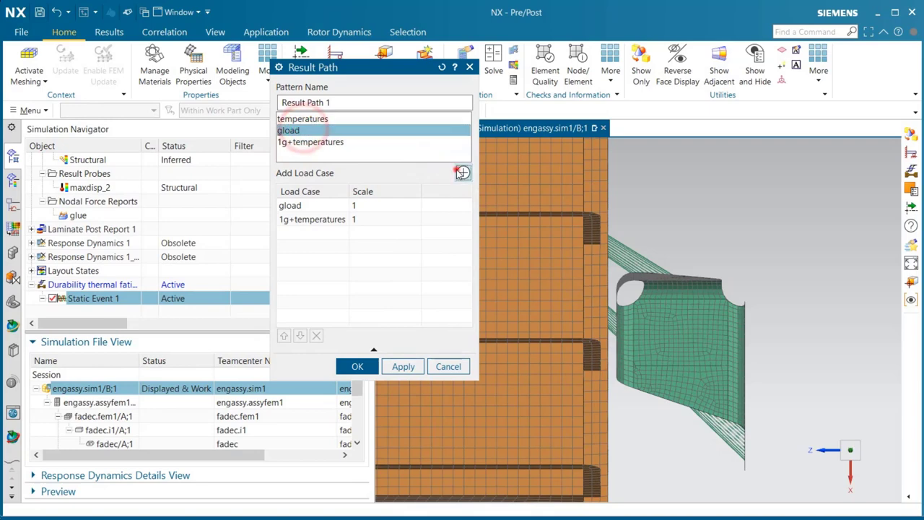
click(463, 173)
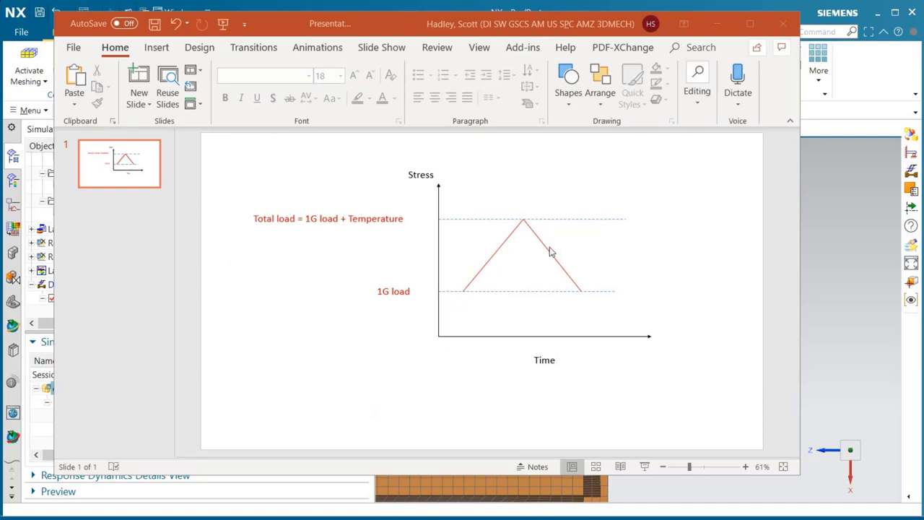
mouse_move(621, 295)
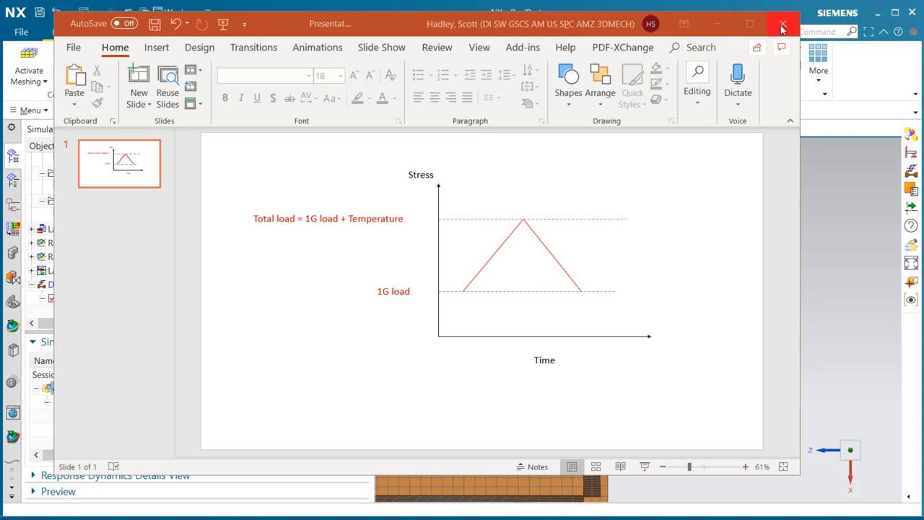
Step: Close the load-cycle PowerPoint presentation without saving its changes
click(782, 24)
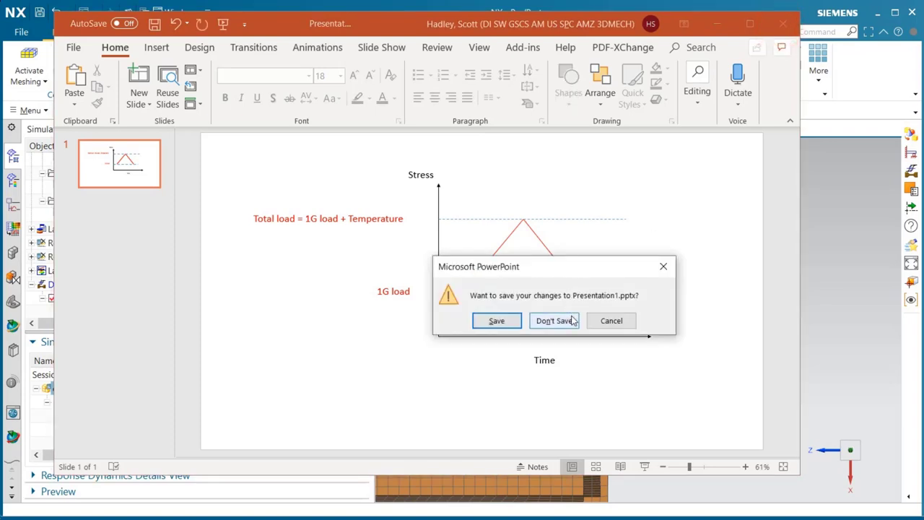
click(555, 320)
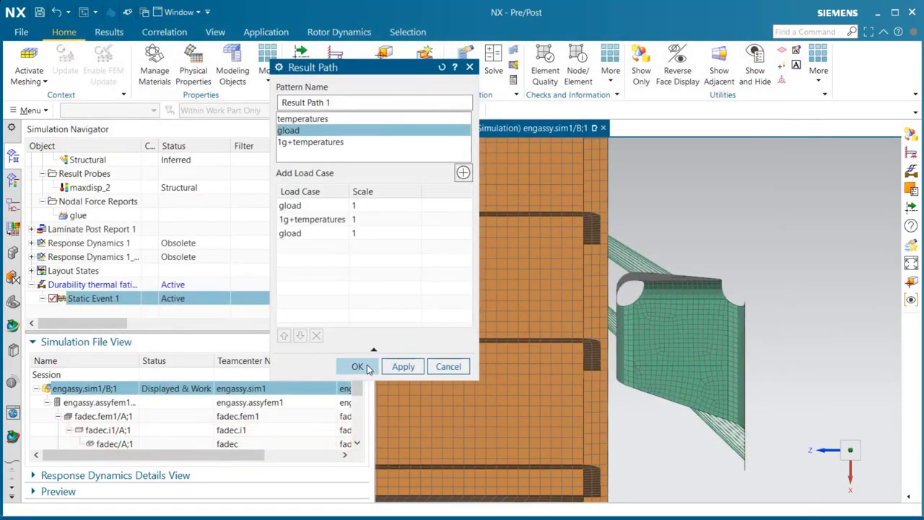
Step: Accept Result Path 1 and solve Durability thermal fatigue with Check Durability Model enabled
click(357, 366)
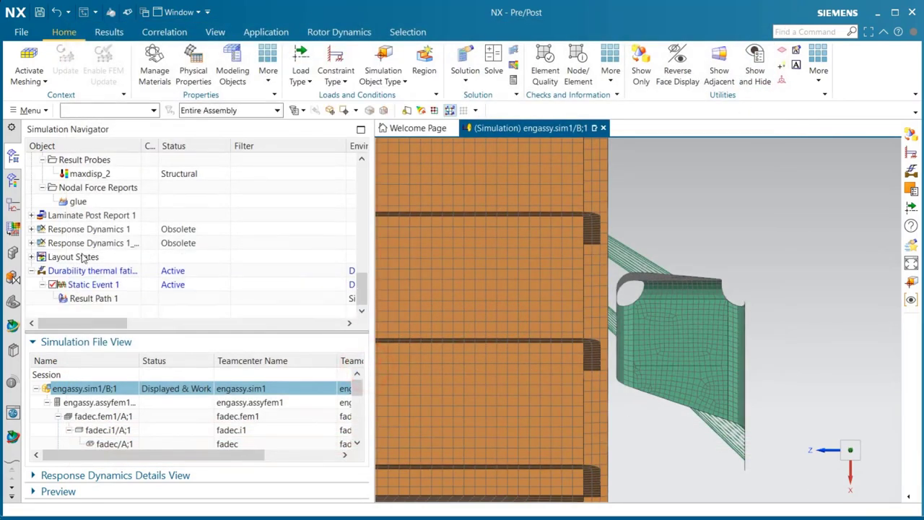
right_click(91, 271)
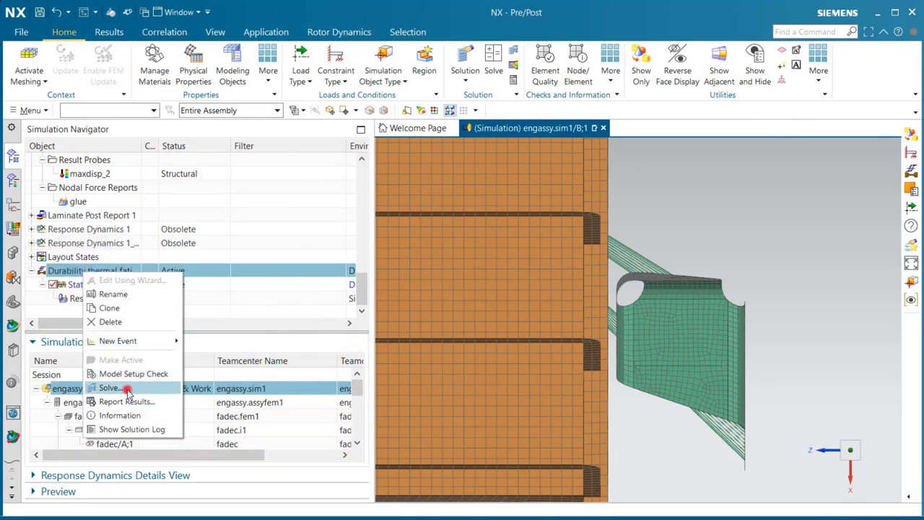
click(110, 387)
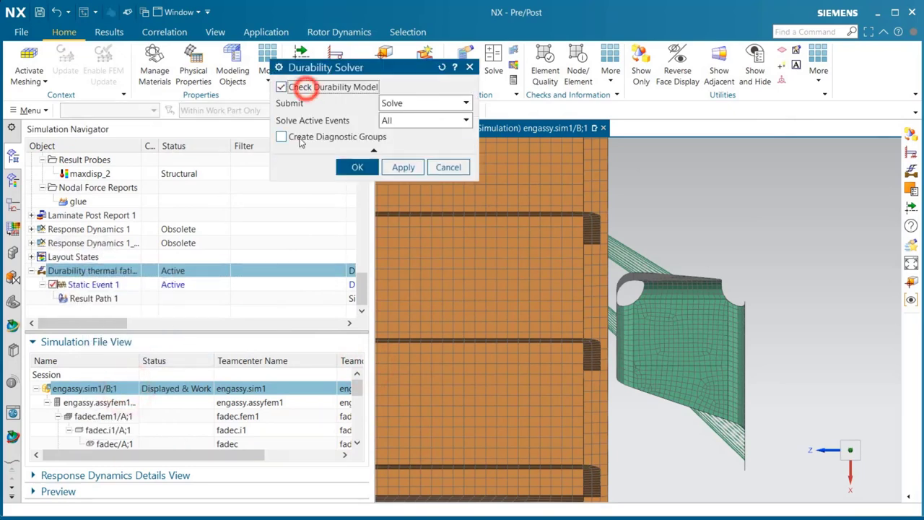
click(357, 167)
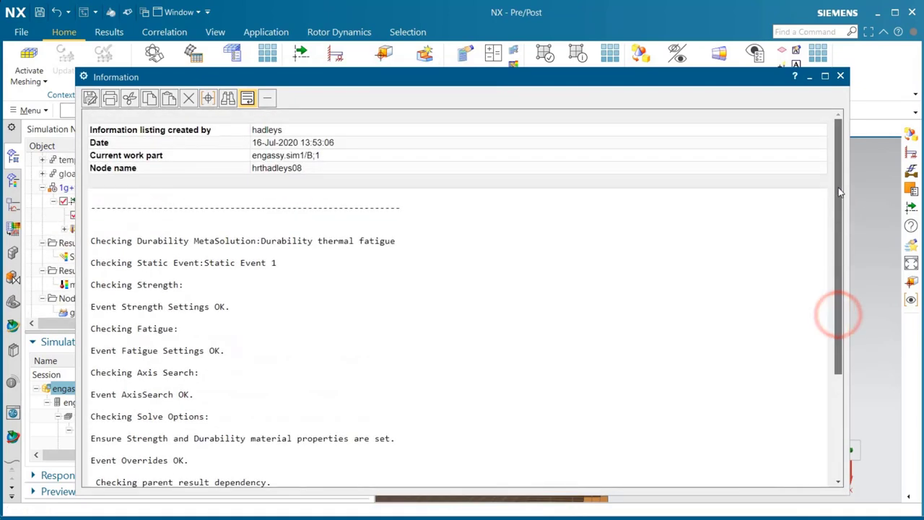
Step: Review the durability model check report and close the Information window
scroll(down, 3)
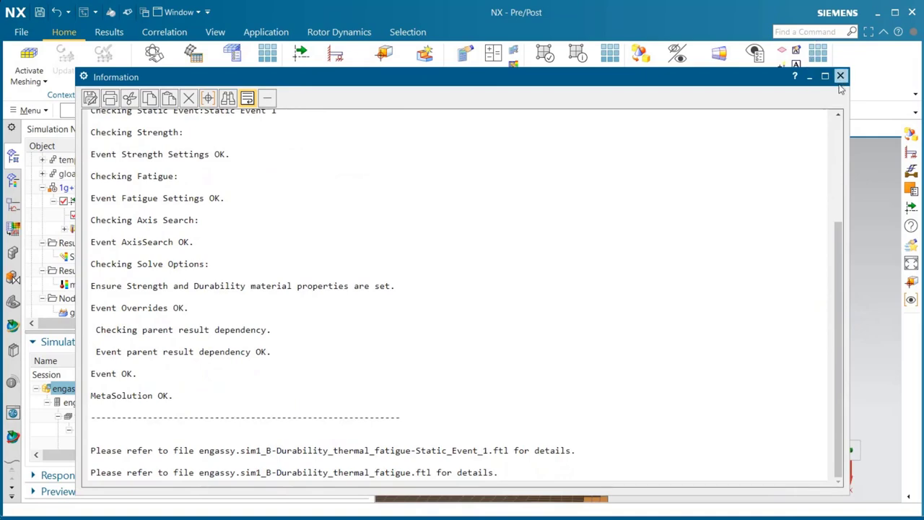
click(840, 76)
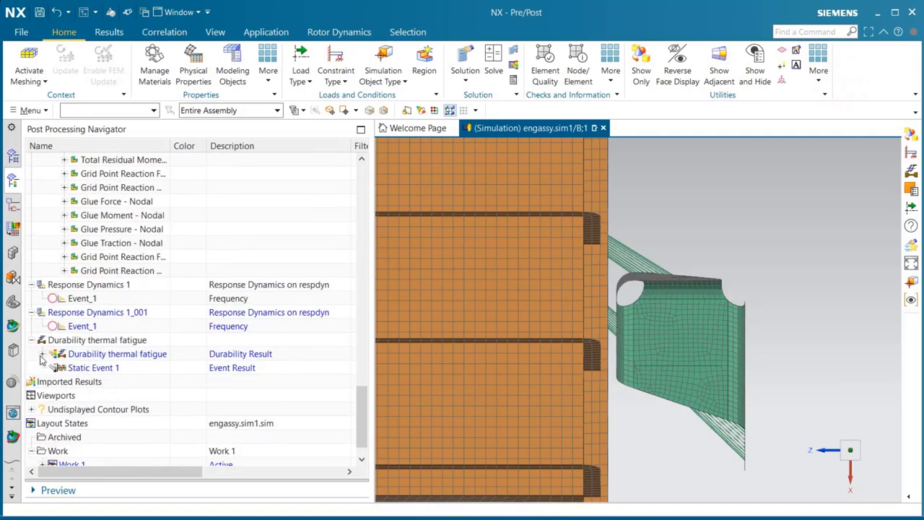
Step: Expand the Durability thermal fatigue results and orbit the bracket to inspect fatigue life
click(53, 354)
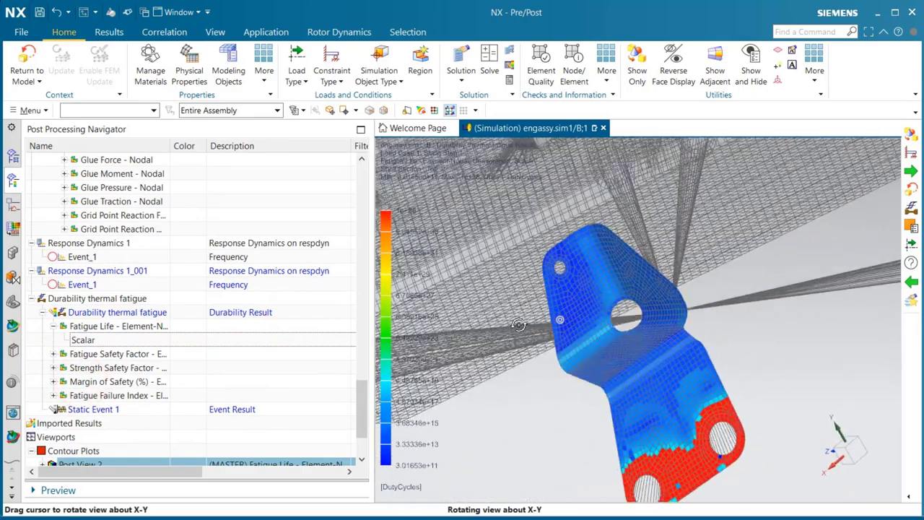
drag(560, 319, 654, 374)
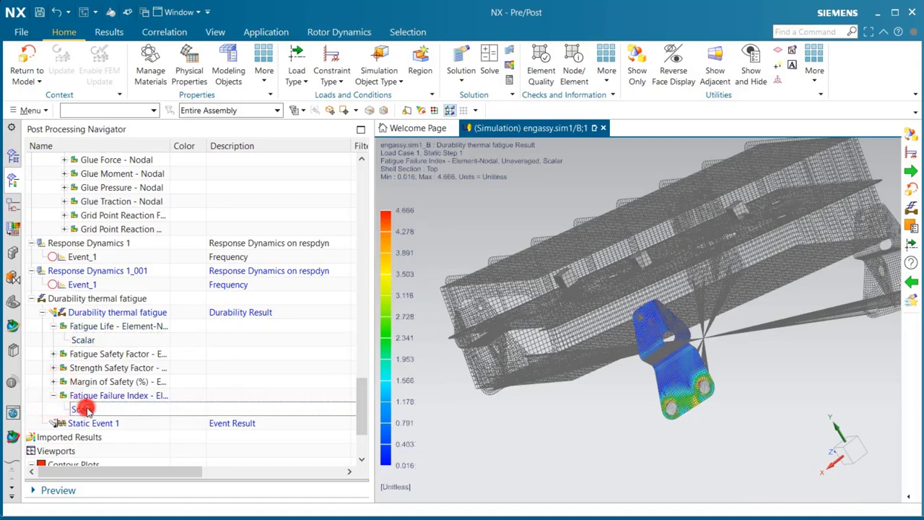
Step: Rotate and zoom toward the bolt holes to inspect failure index peaks near 4.67
drag(679, 340, 538, 405)
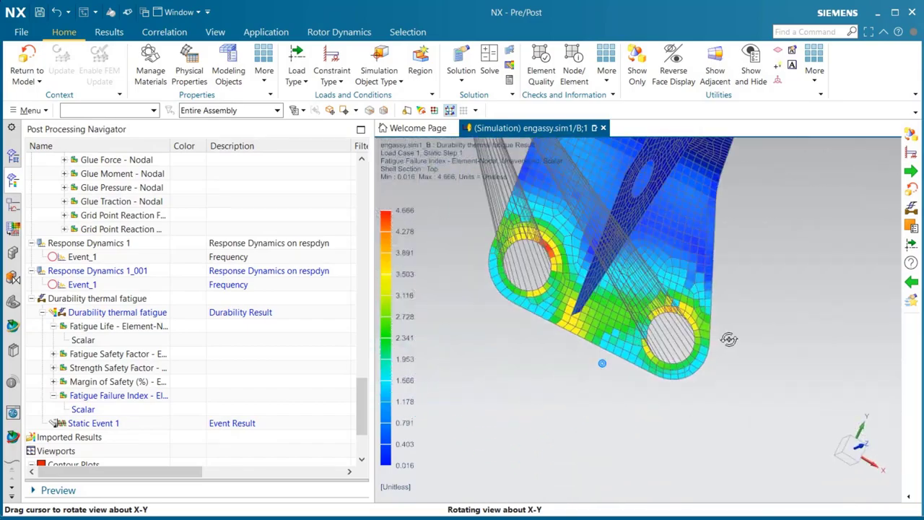
drag(603, 363, 800, 333)
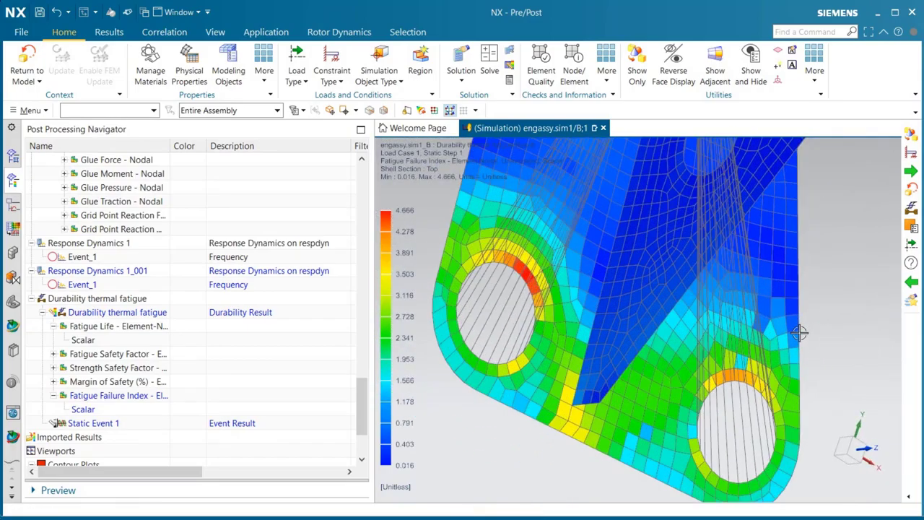